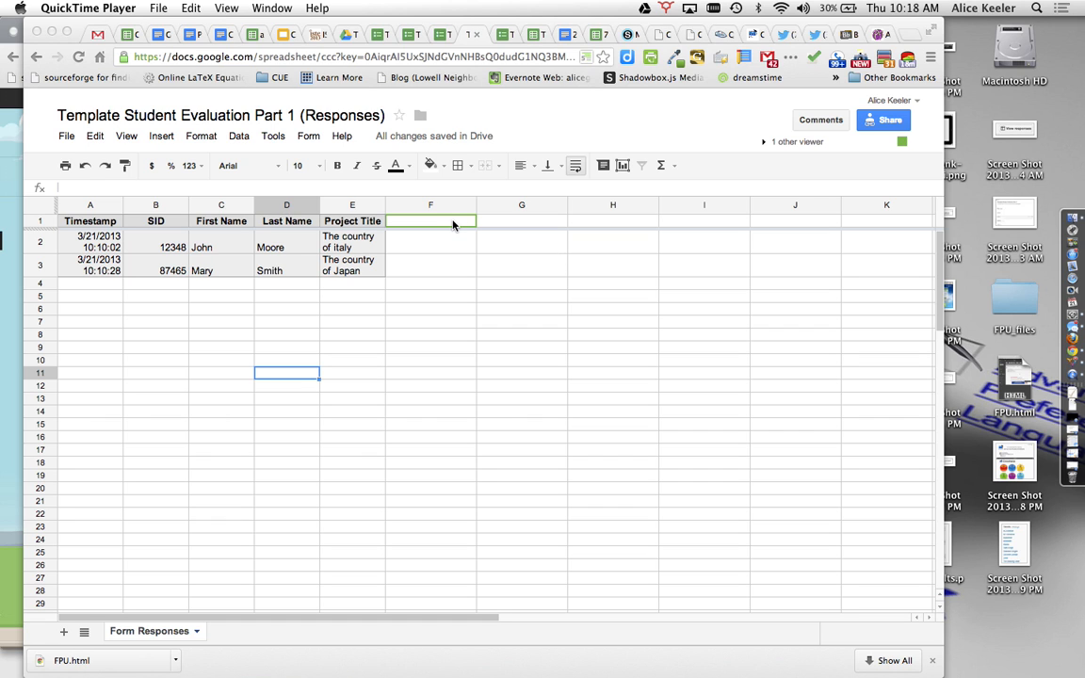
Step: Head column F 'Evaluation' and place the pre-filled form URL in F2
{"action": "type", "text": "E"}
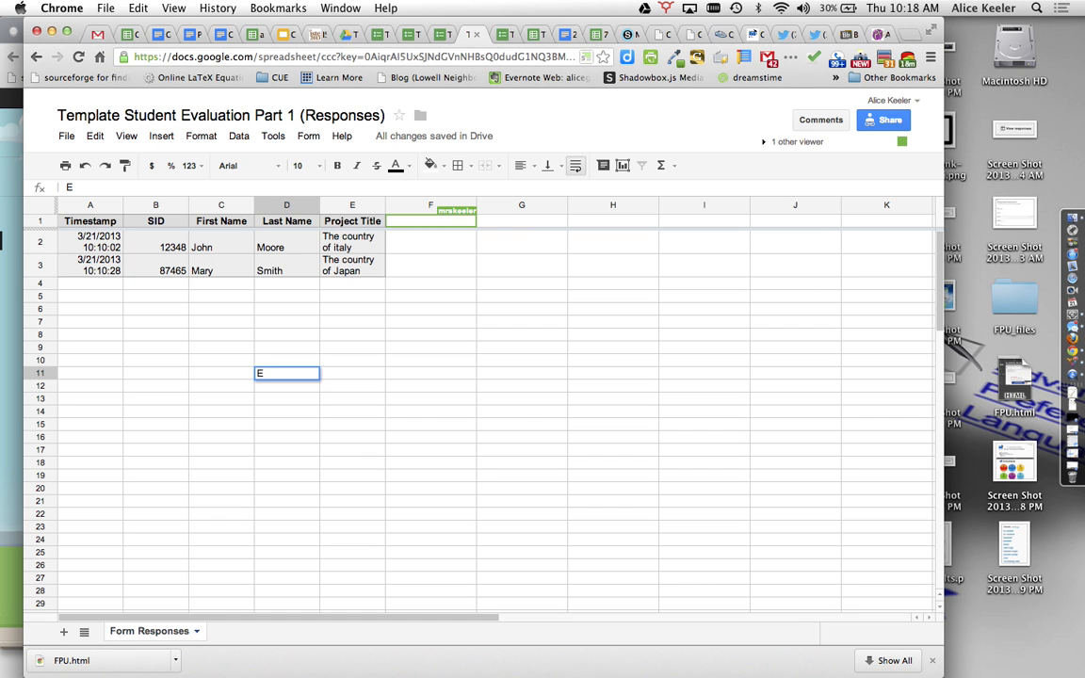
{"action": "type", "text": "Evaluation"}
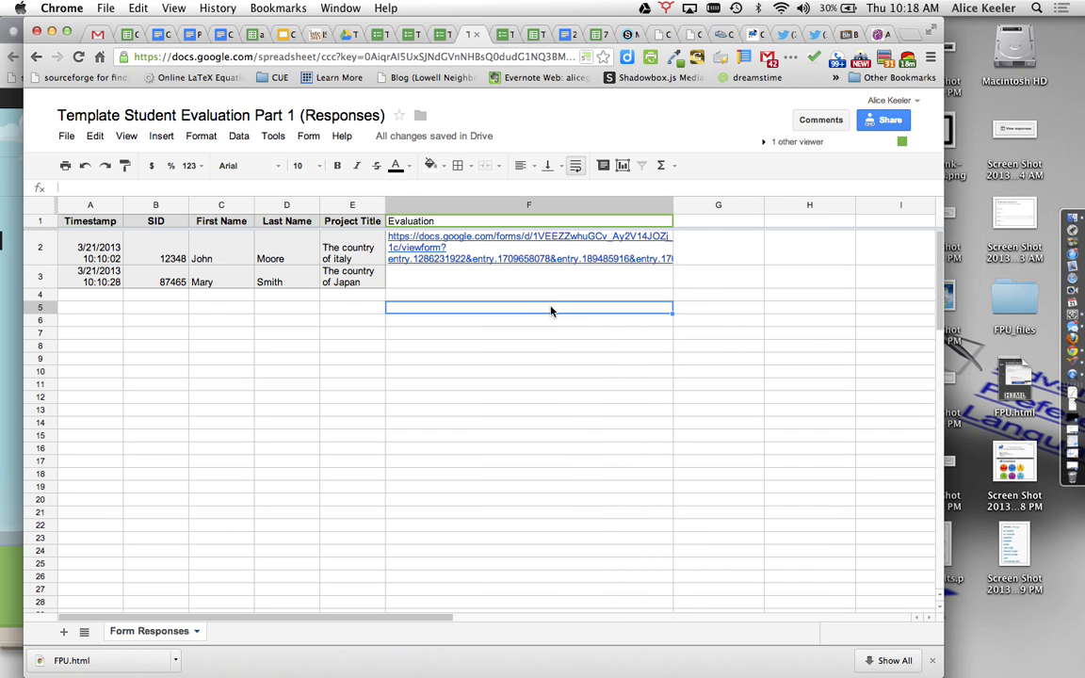
{"action": "mouse_move", "coordinate": [539, 286]}
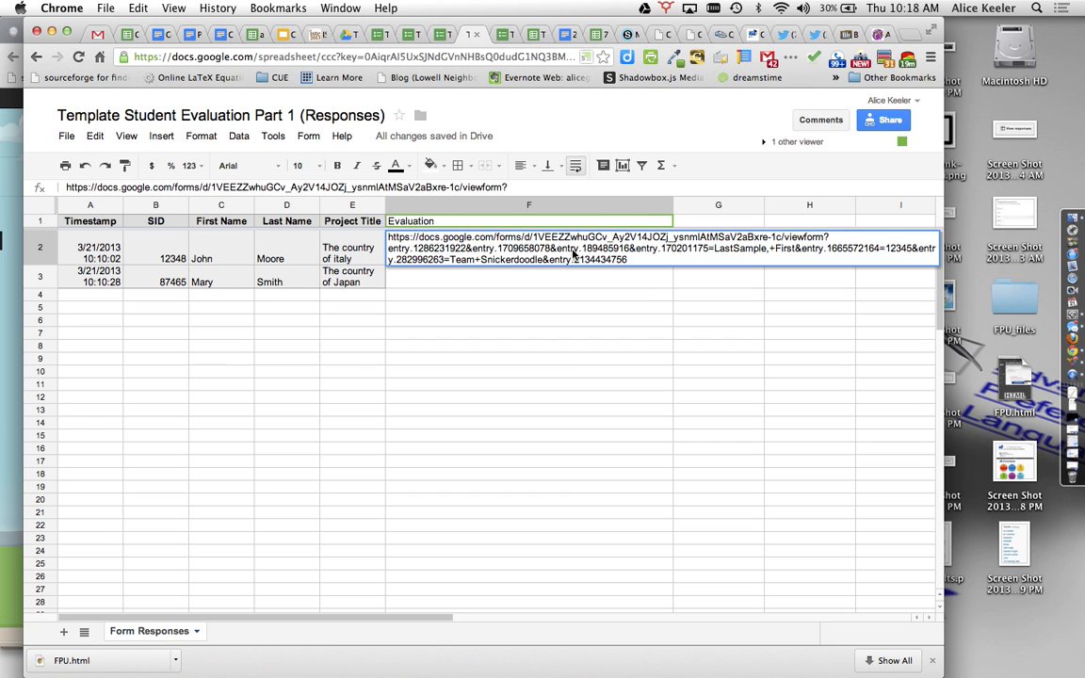
{"action": "mouse_move", "coordinate": [588, 254]}
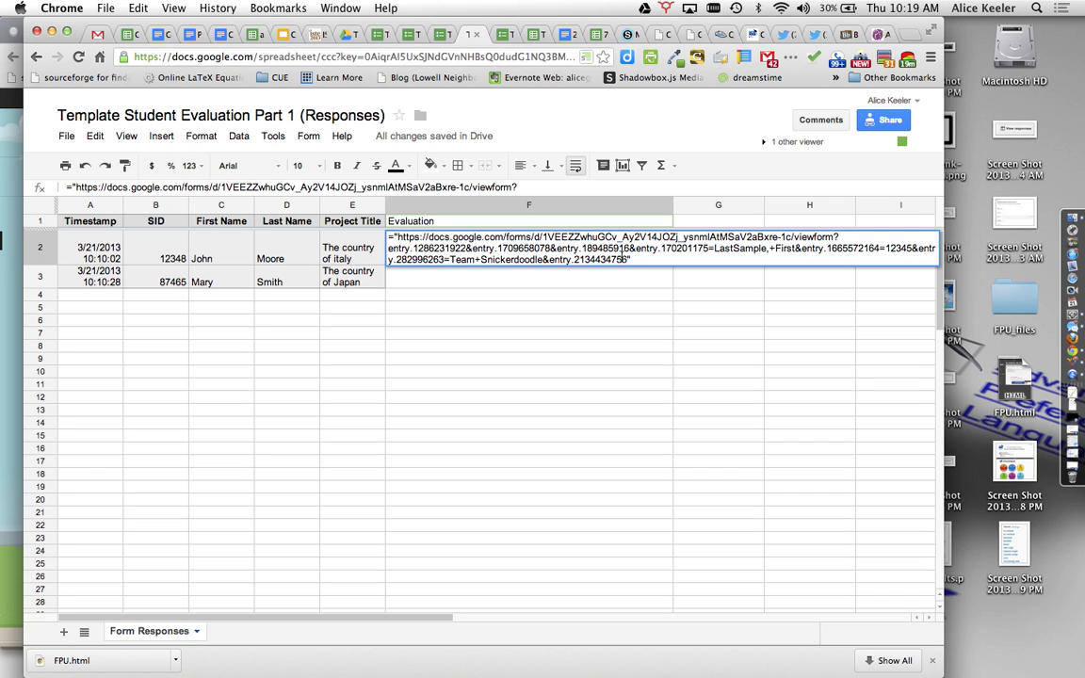
{"action": "mouse_move", "coordinate": [712, 260]}
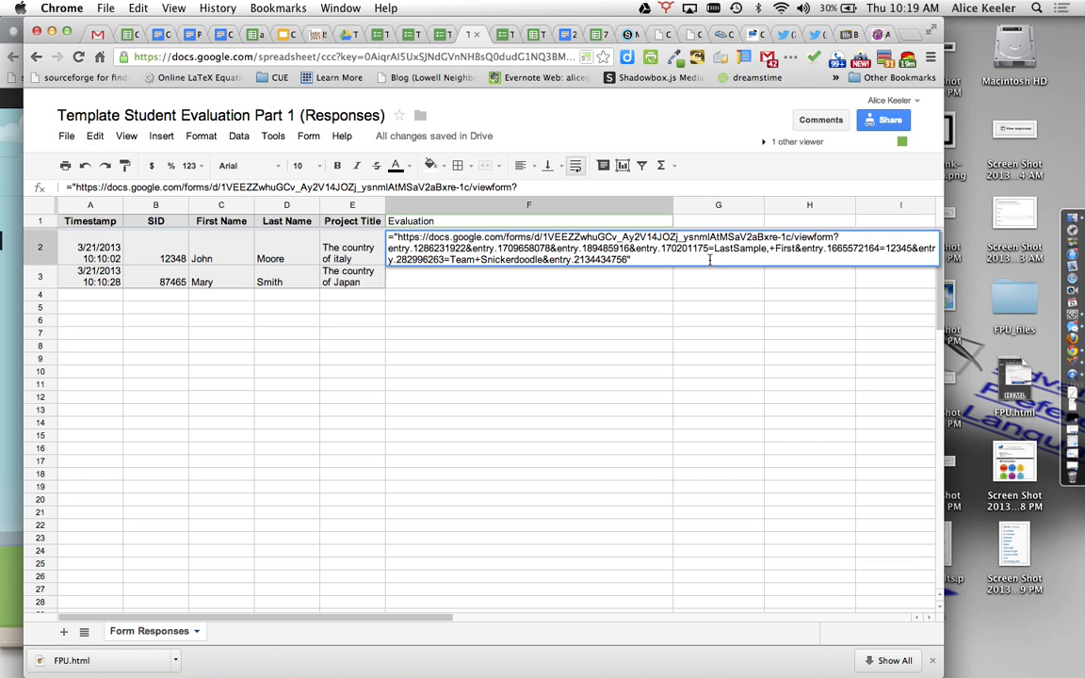
Step: Rewrite the F2 link as a formula using "&C2&", "&D2&", "&E2&" instead of sample answers
{"action": "double_click", "coordinate": [741, 249]}
{"action": "type", "text": "\"&"}
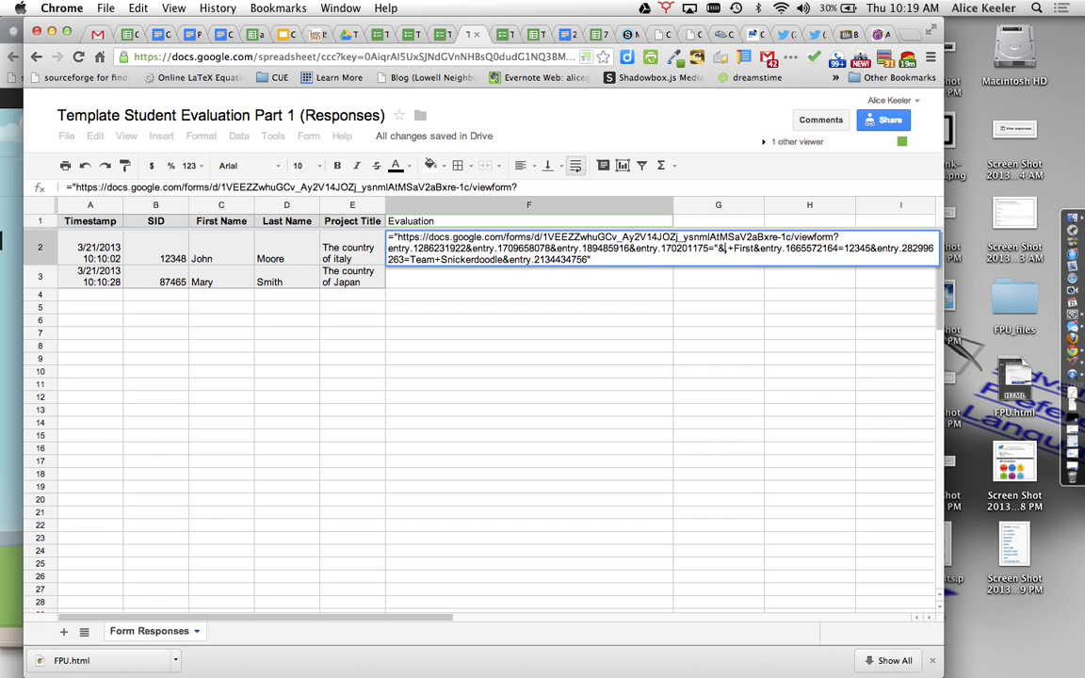
{"action": "mouse_move", "coordinate": [369, 334]}
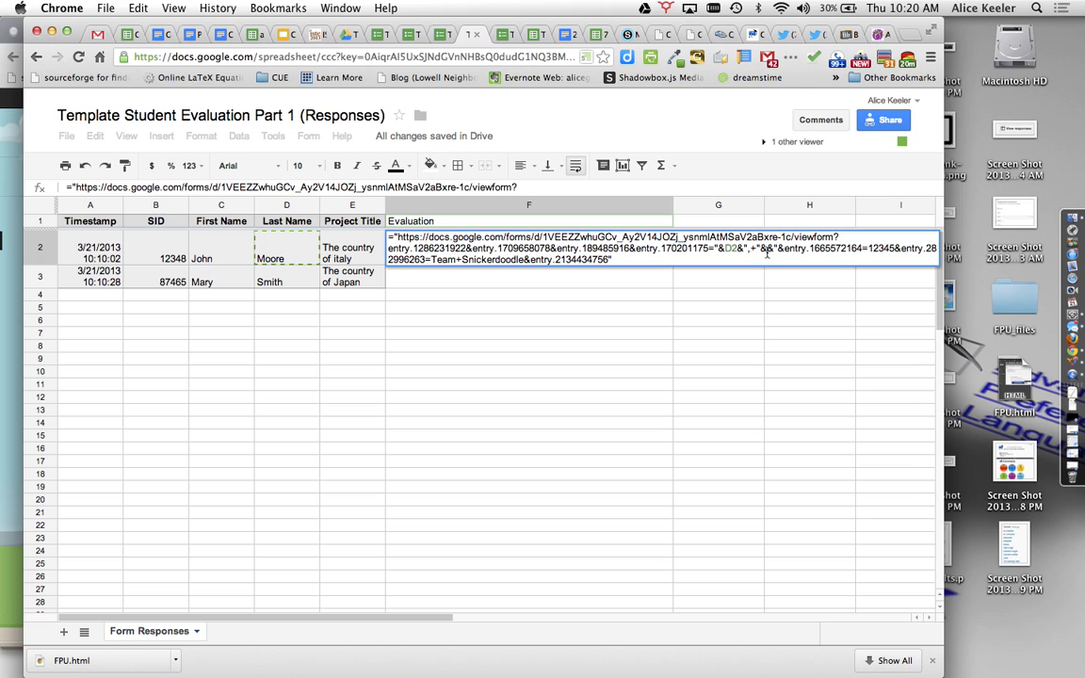
{"action": "left_click", "coordinate": [221, 253]}
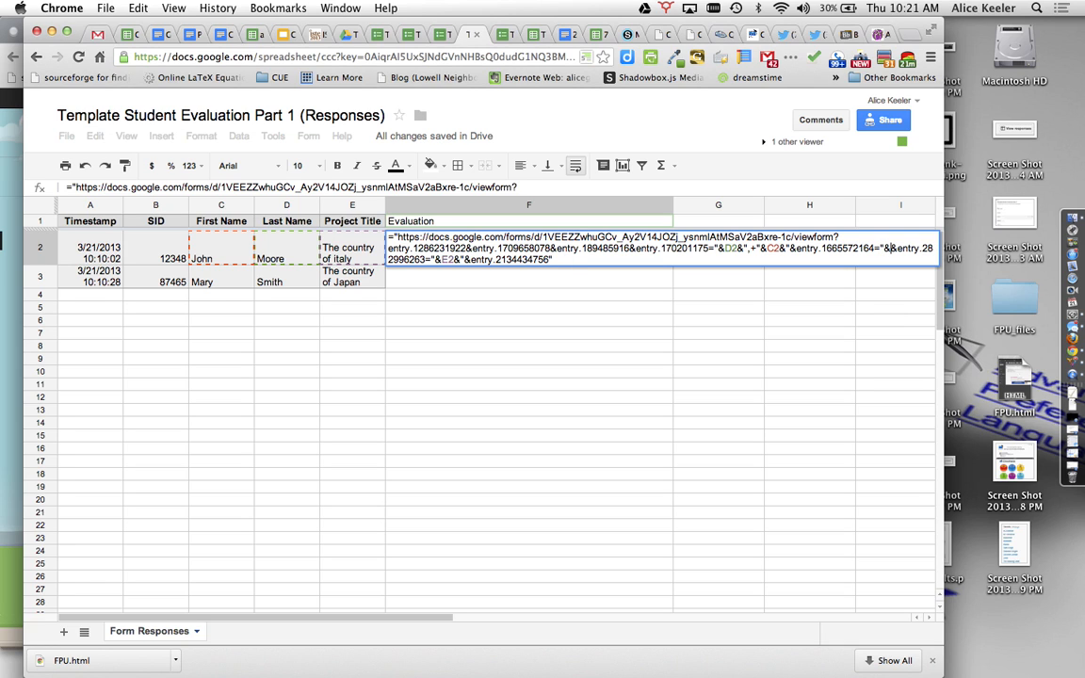
{"action": "left_click", "coordinate": [155, 253]}
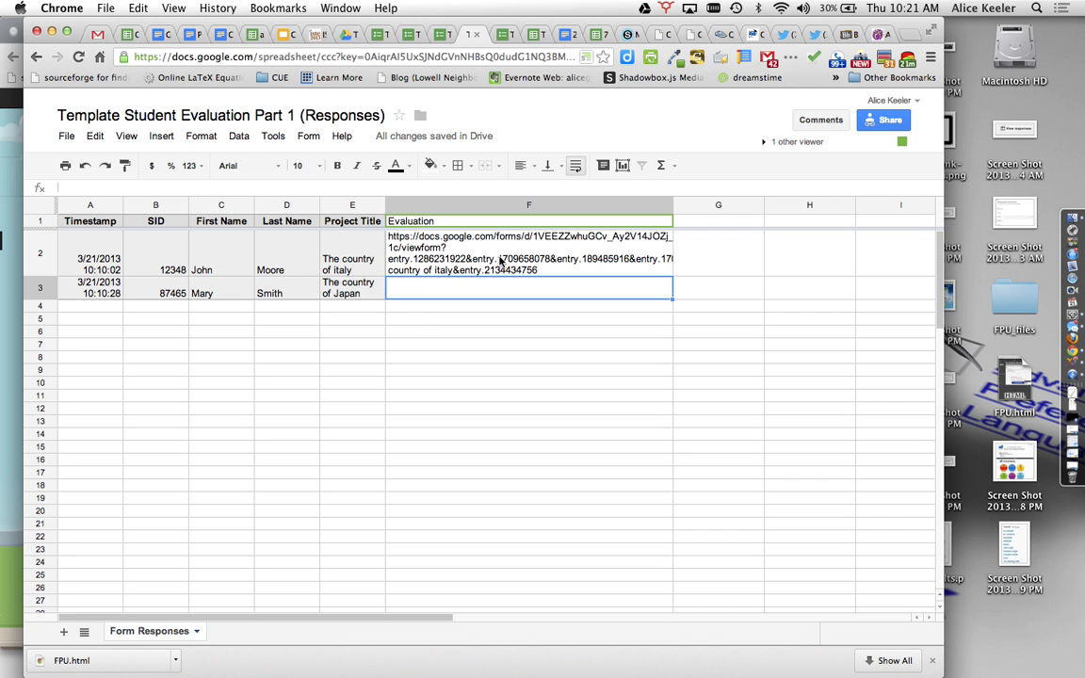
{"action": "mouse_move", "coordinate": [482, 267]}
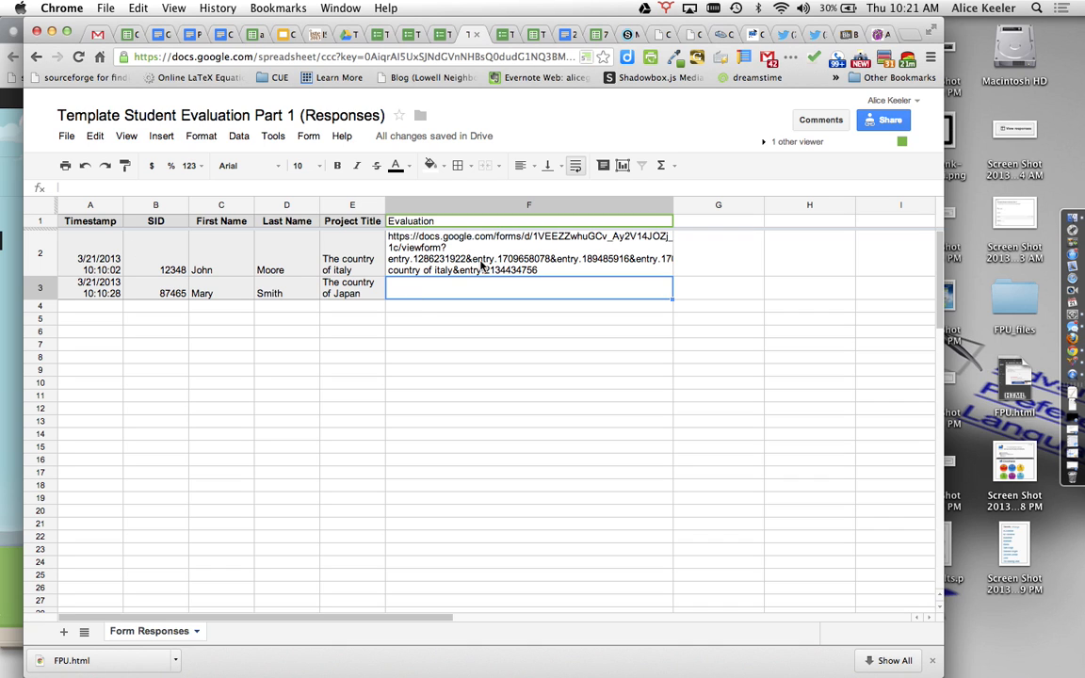
{"action": "left_click", "coordinate": [352, 260]}
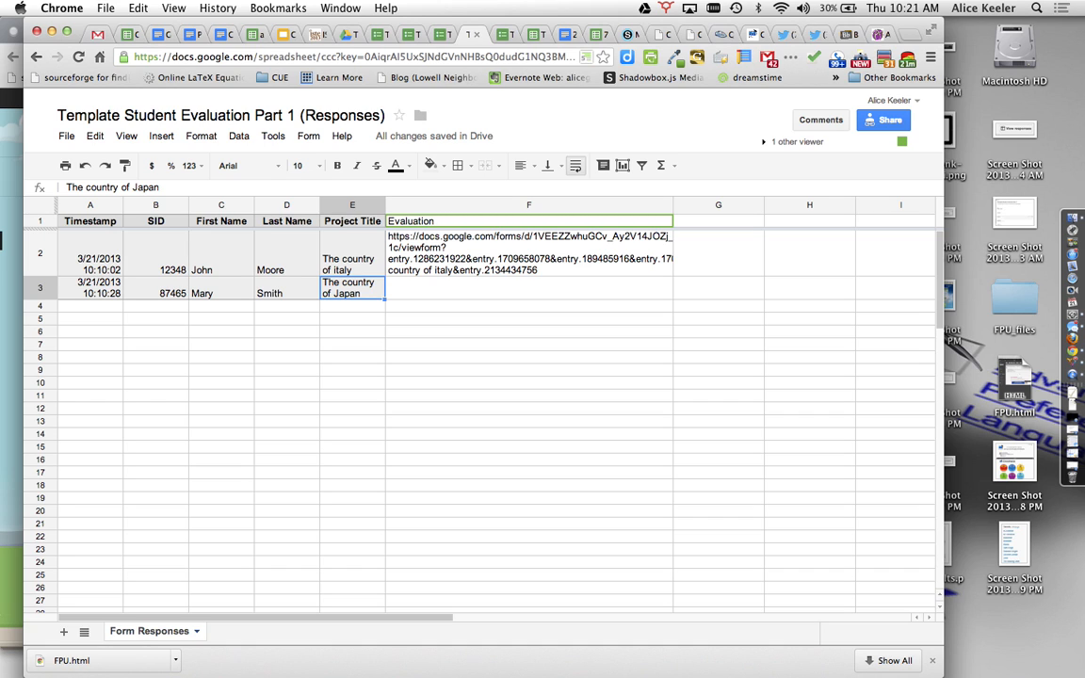
{"action": "key", "text": "ctrl+f"}
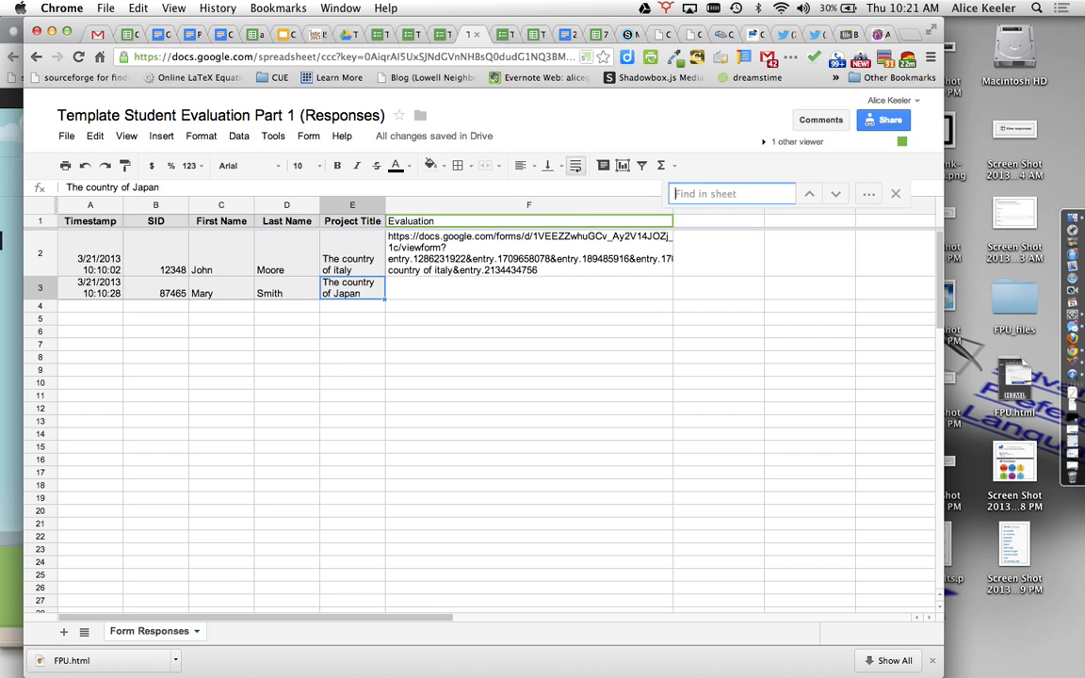
{"action": "mouse_move", "coordinate": [866, 194]}
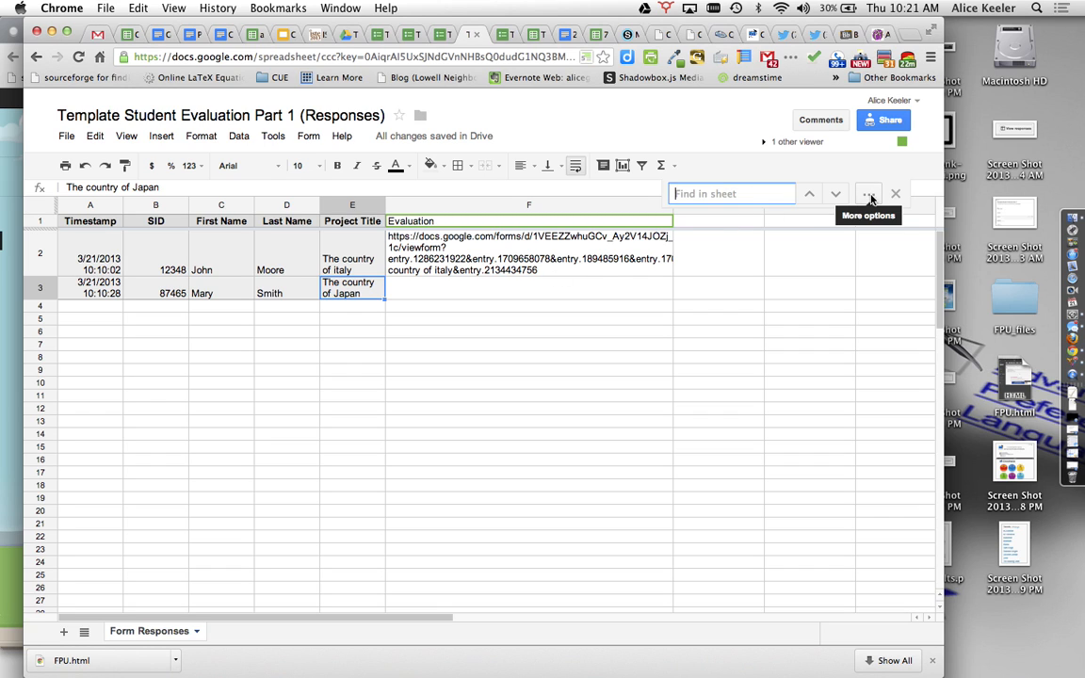
Step: Replace all spaces with %20 on this sheet only, so titles read like The%20country%20of%20Japan
{"action": "left_click", "coordinate": [866, 195]}
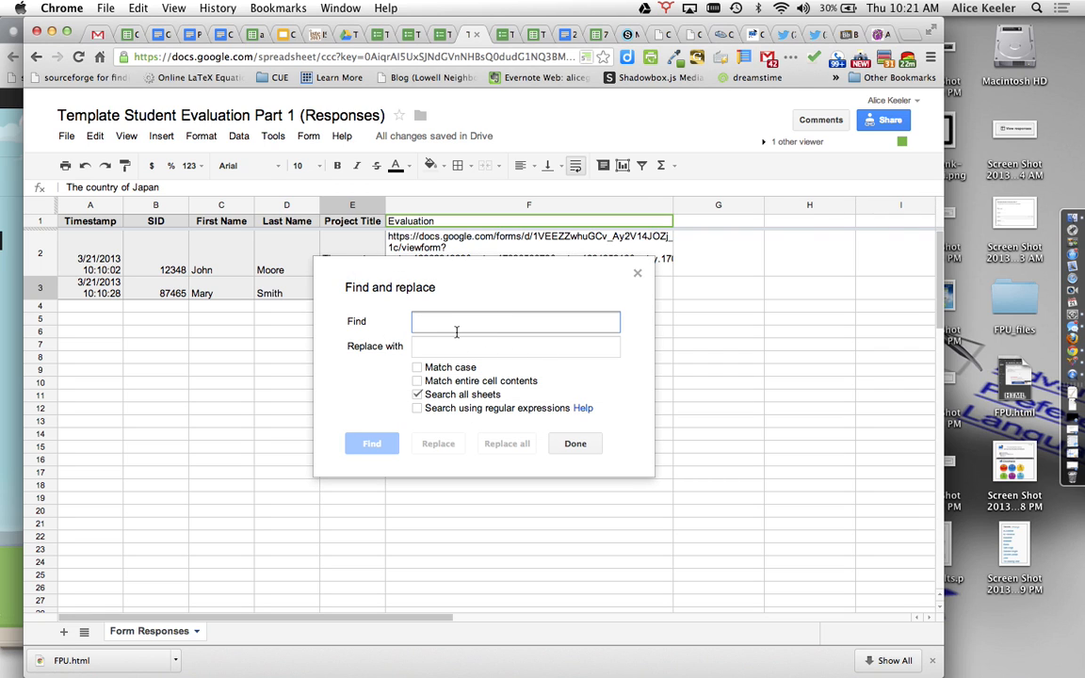
{"action": "left_click", "coordinate": [516, 346]}
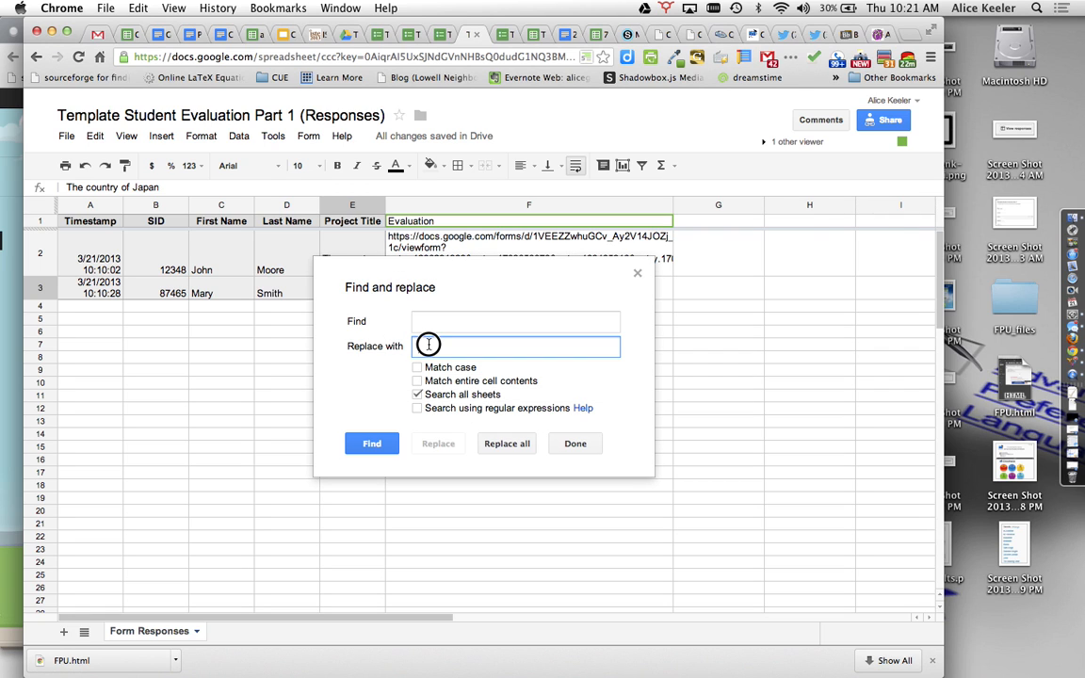
{"action": "type", "text": "%20"}
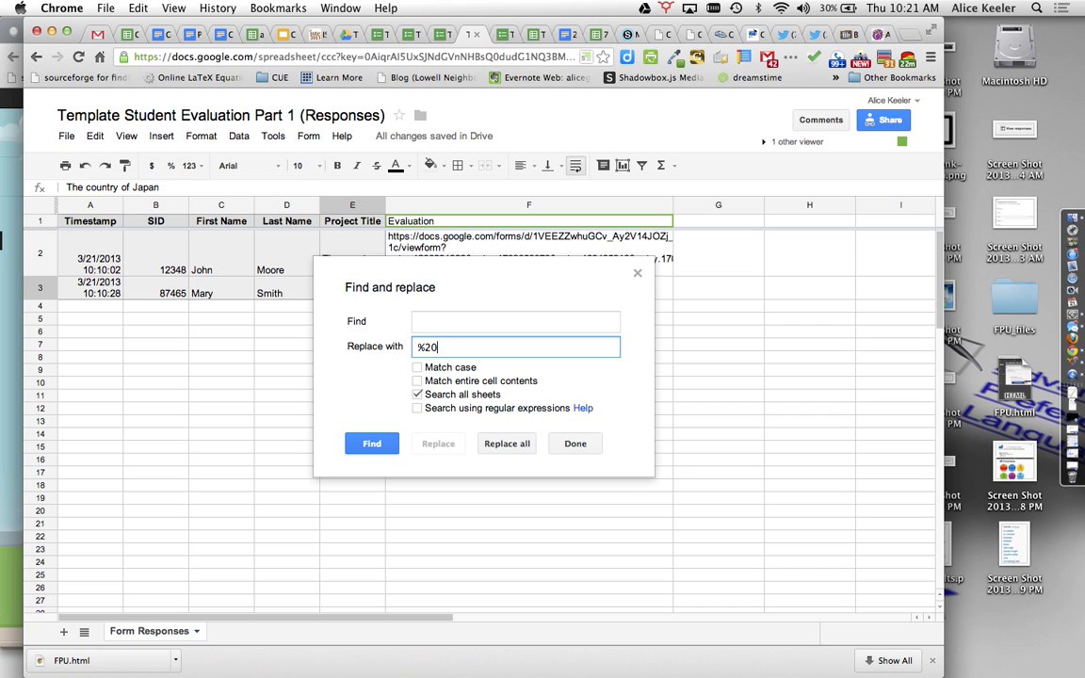
{"action": "mouse_move", "coordinate": [501, 433]}
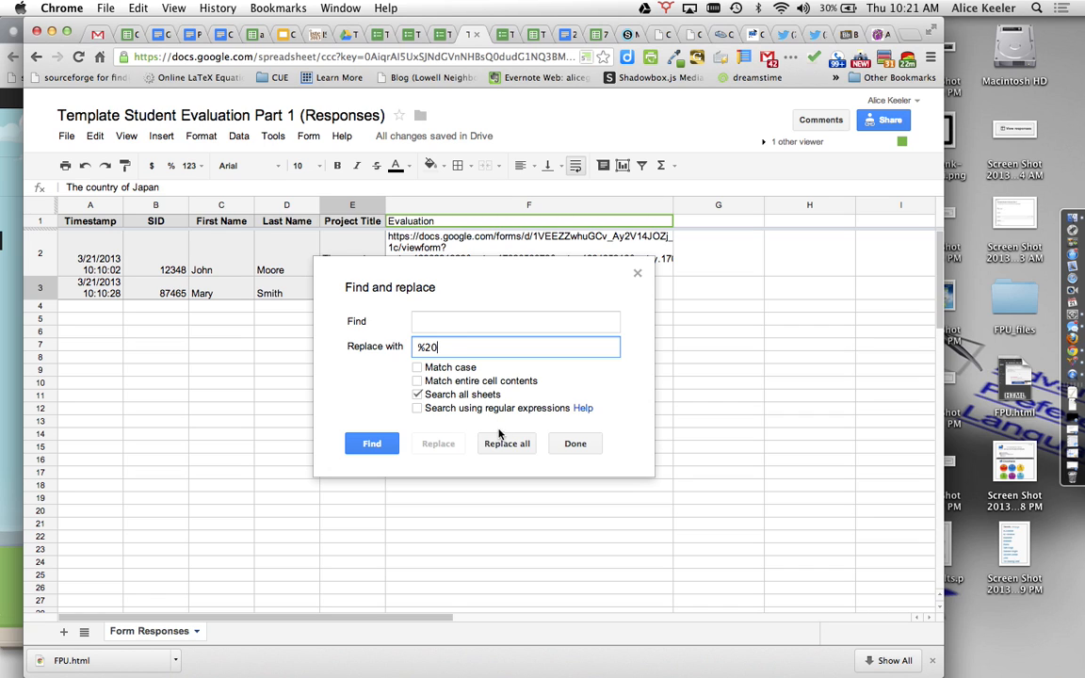
{"action": "left_click", "coordinate": [416, 394]}
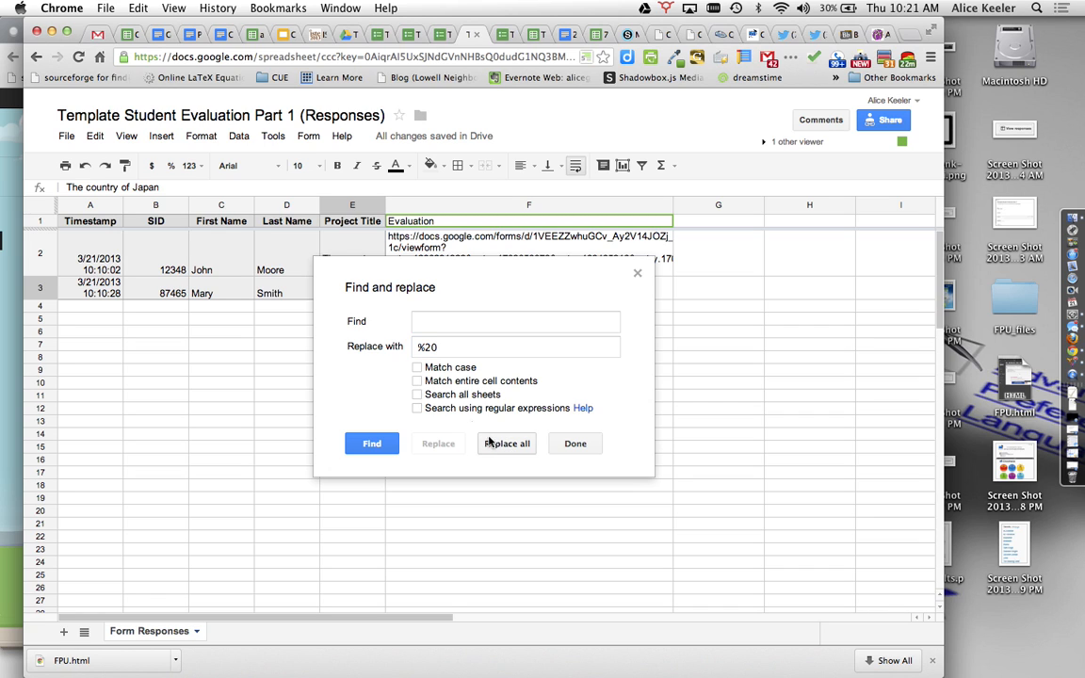
{"action": "mouse_move", "coordinate": [497, 448]}
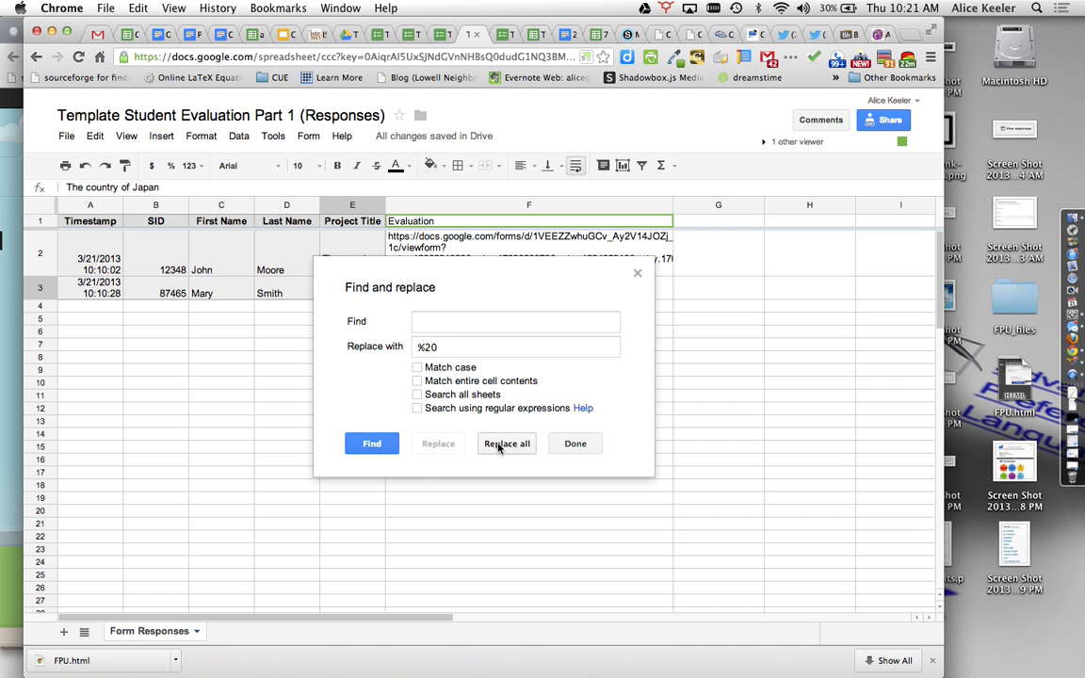
{"action": "left_click", "coordinate": [507, 445]}
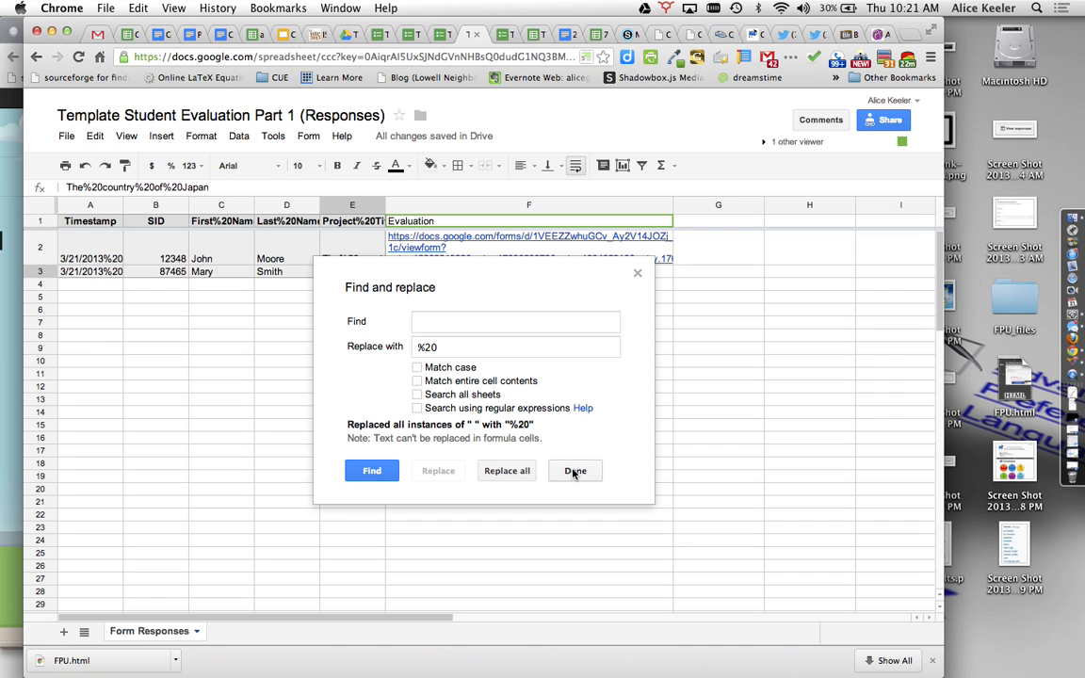
{"action": "left_click", "coordinate": [577, 471]}
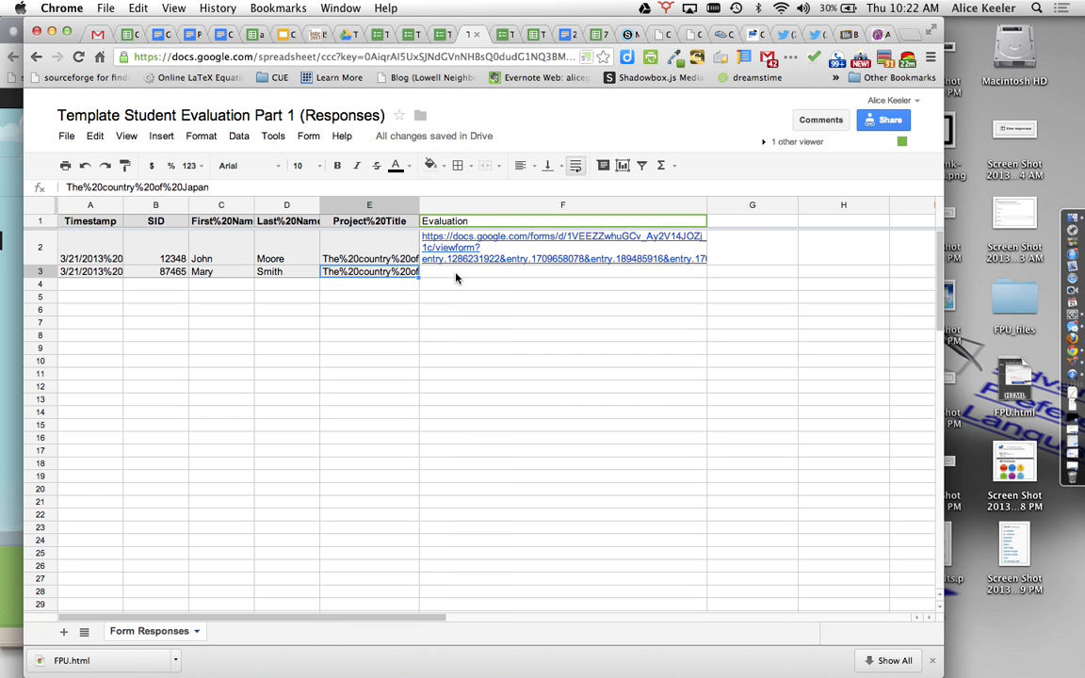
Step: Copy the F2 link formula down so Mary's row 3 gets its own evaluation link
{"action": "left_click", "coordinate": [562, 247]}
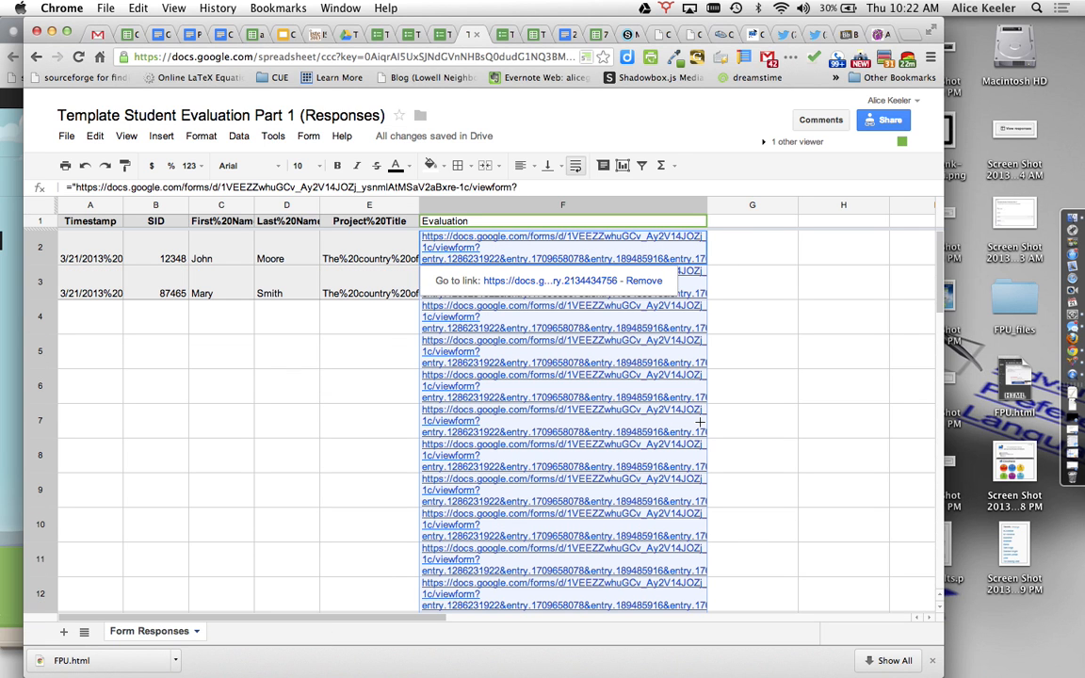
{"action": "left_click", "coordinate": [369, 454]}
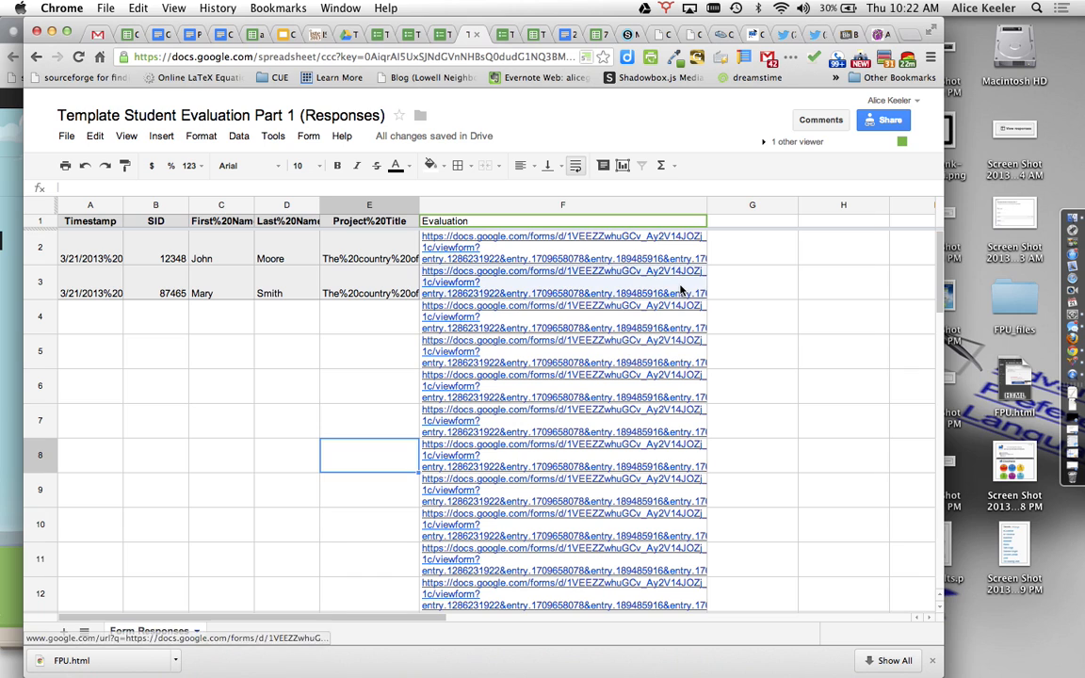
{"action": "left_click", "coordinate": [561, 282]}
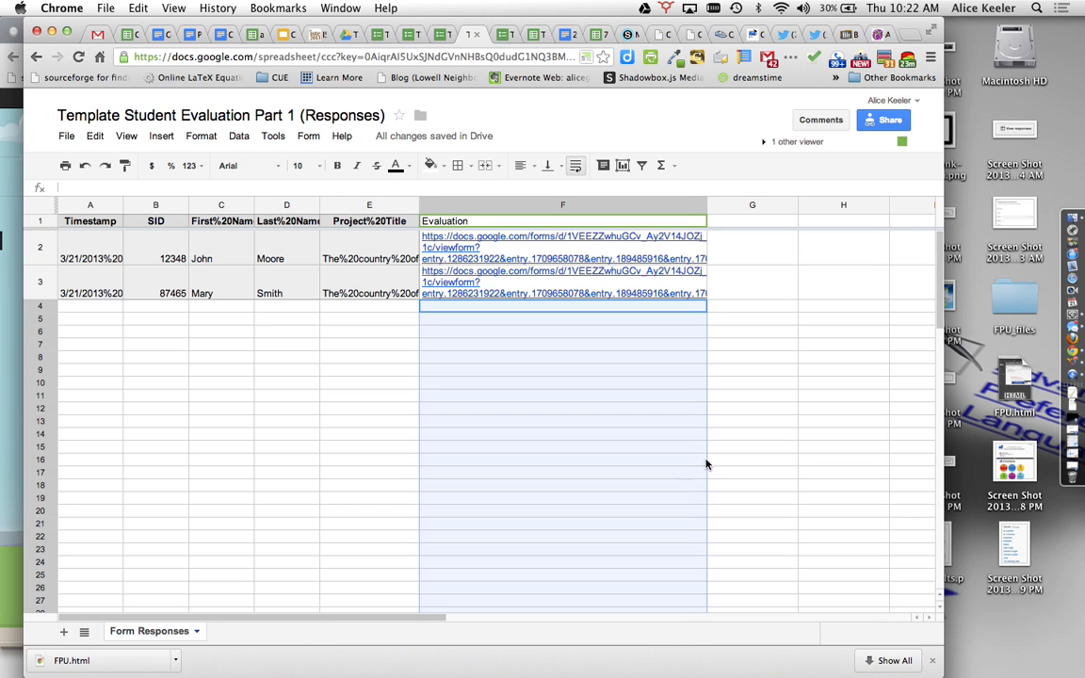
{"action": "left_click", "coordinate": [286, 422]}
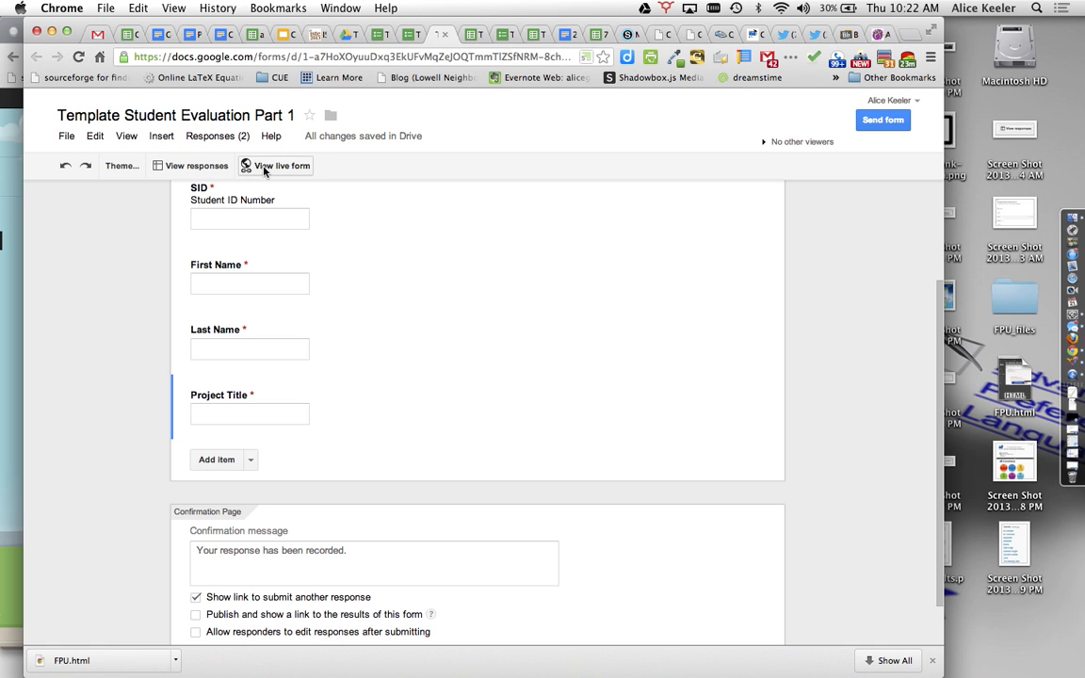
Step: Submit a live-form test response with SID 78463, Alice Keeler, project Team Spreadsheet
{"action": "left_click", "coordinate": [281, 166]}
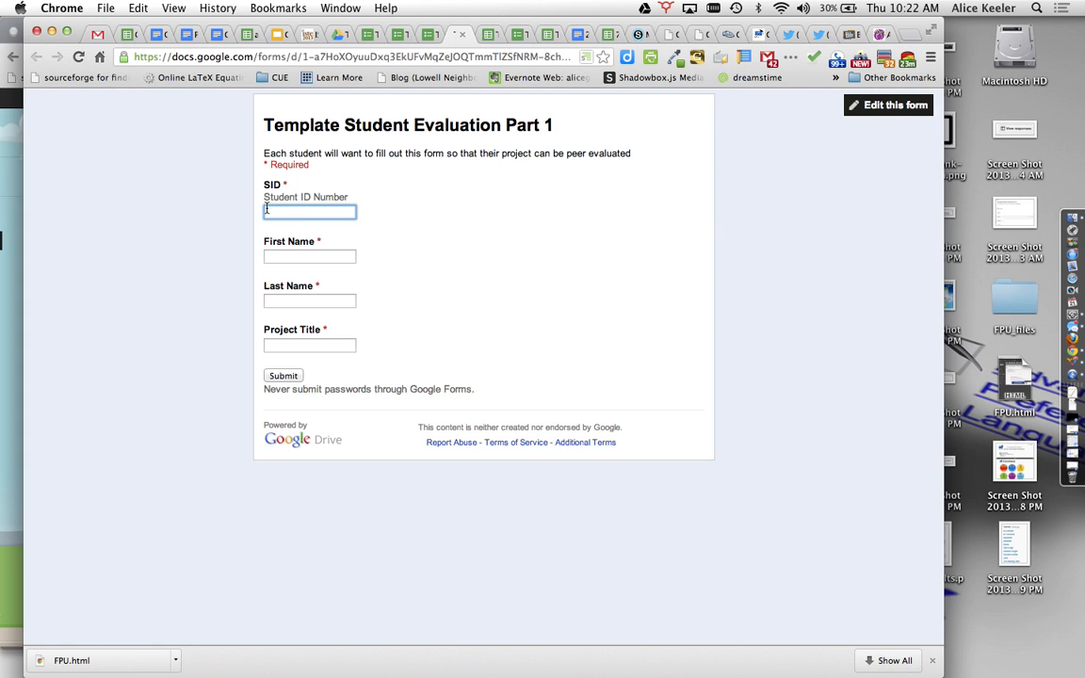
{"action": "type", "text": "78463"}
{"action": "left_click", "coordinate": [309, 256]}
{"action": "type", "text": "Alice"}
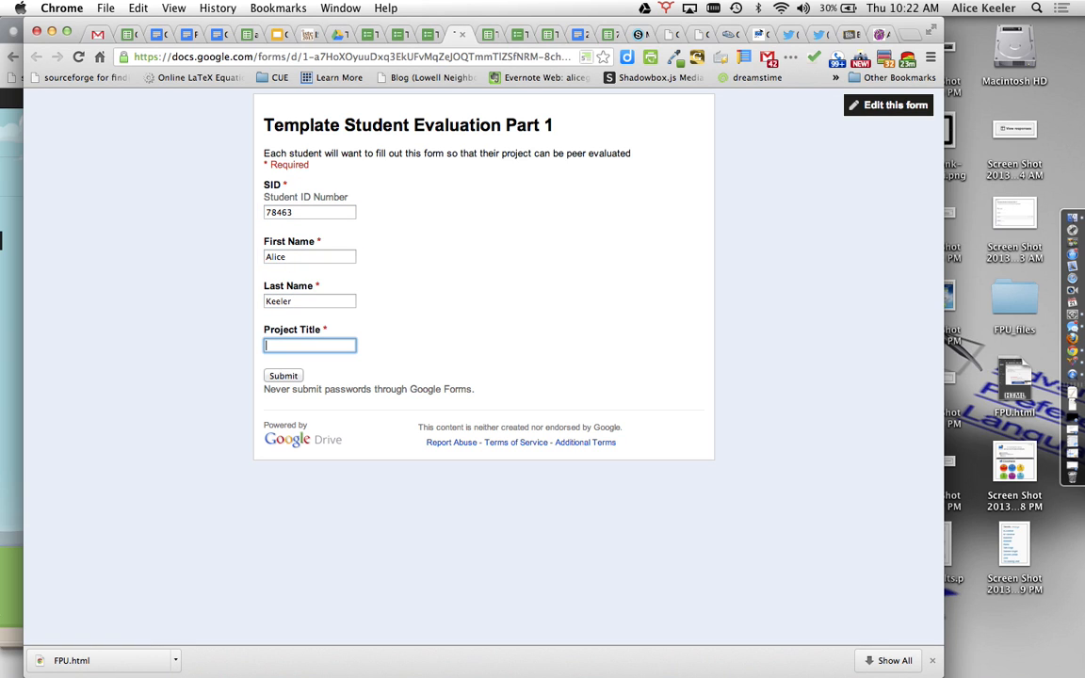
{"action": "type", "text": "Team Spi"}
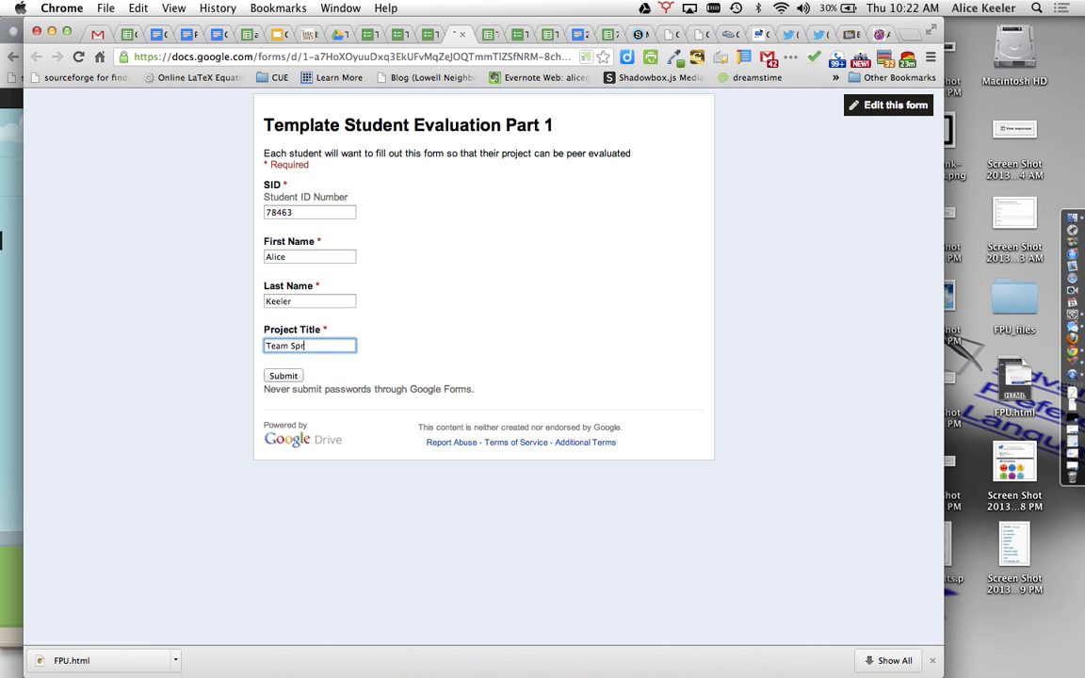
{"action": "type", "text": "eadsheet"}
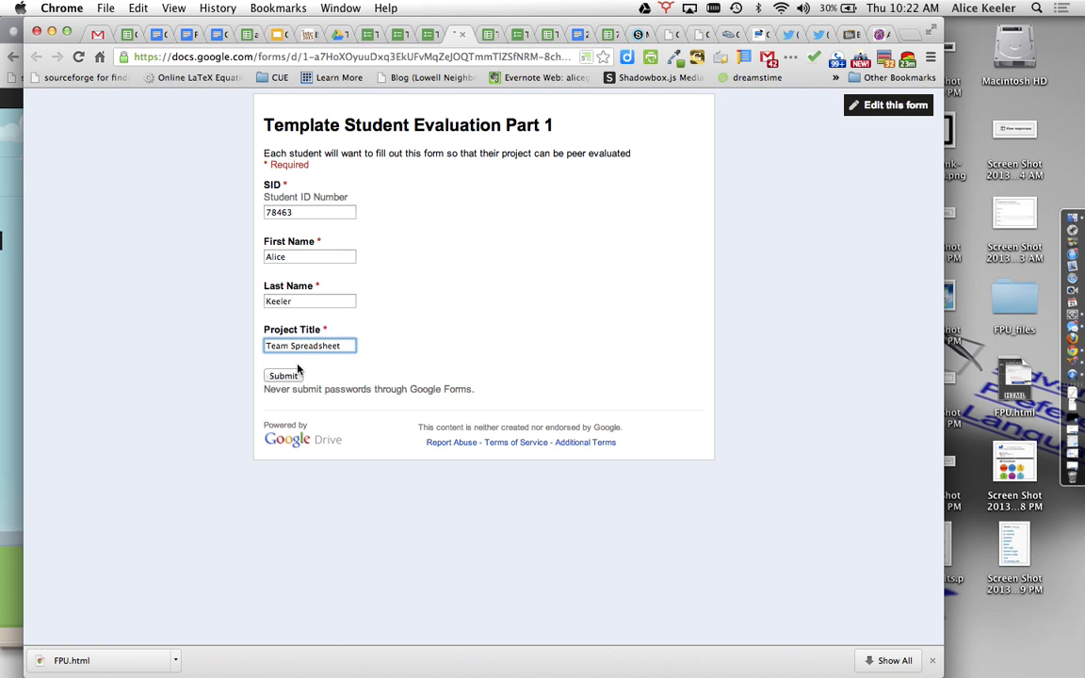
{"action": "left_click", "coordinate": [283, 375]}
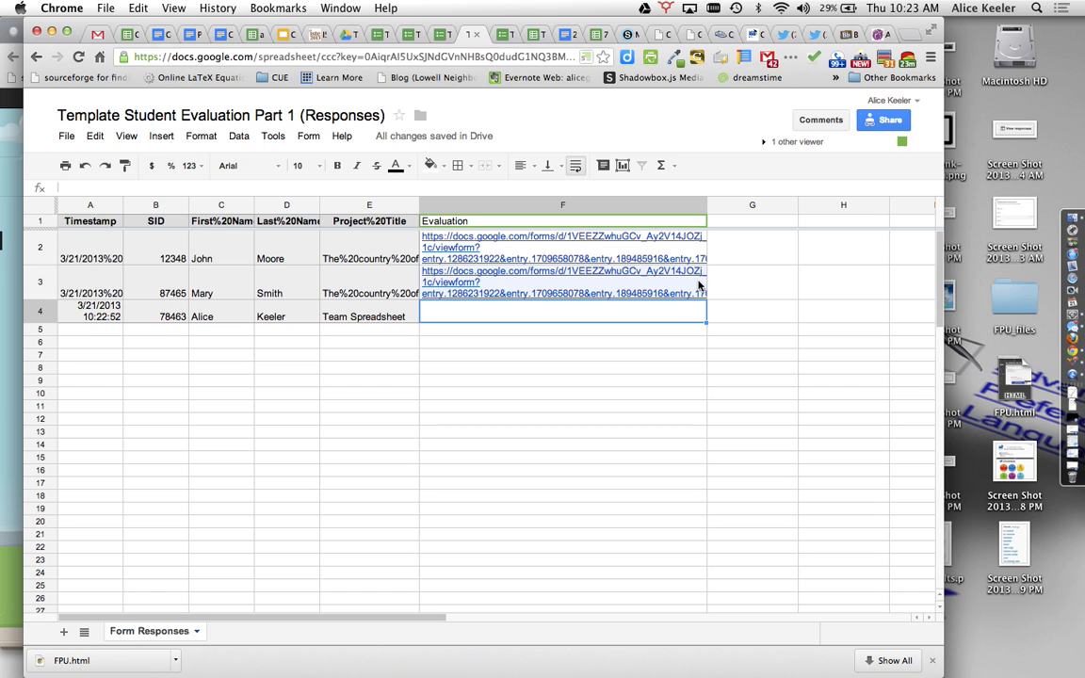
Step: Inspect the new Team Spreadsheet row's Evaluation cell and its generated link formula
{"action": "left_click", "coordinate": [562, 283]}
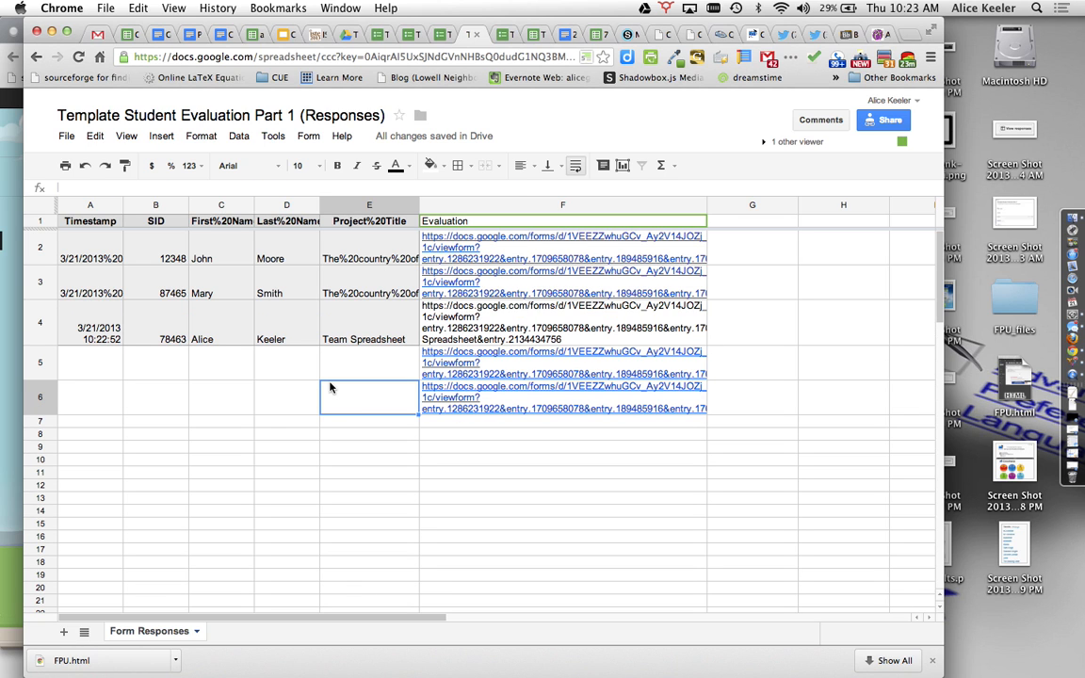
{"action": "left_click", "coordinate": [561, 320]}
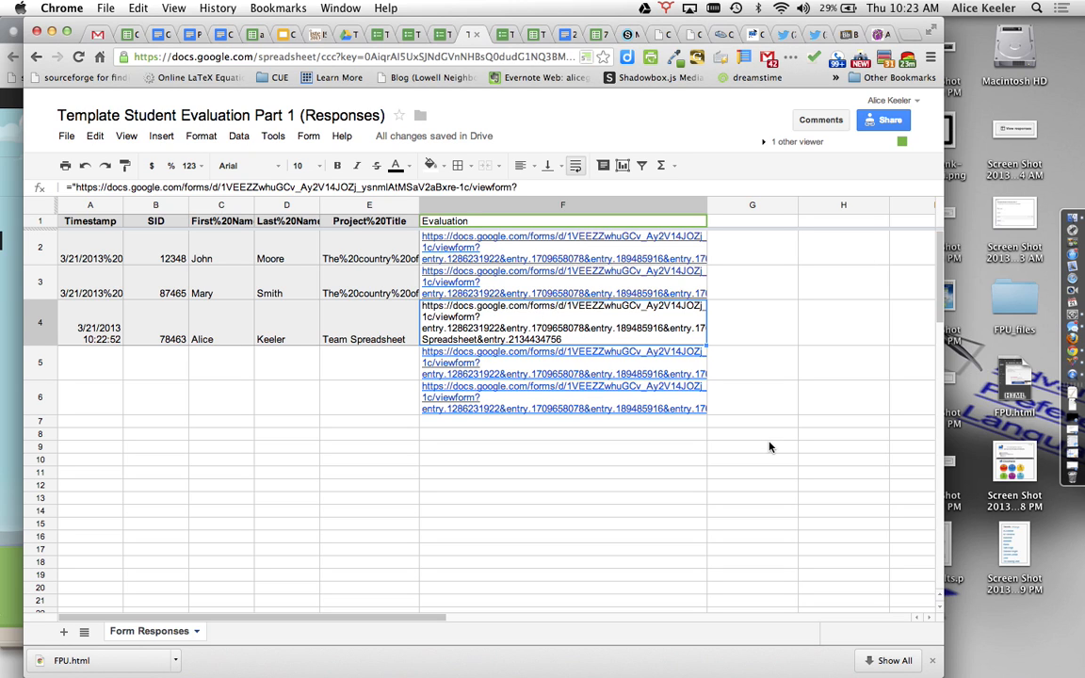
Step: Replace spaces with %20 on this sheet again so the new title reads Team%20Spreadsheet
{"action": "key", "text": "cmd+f"}
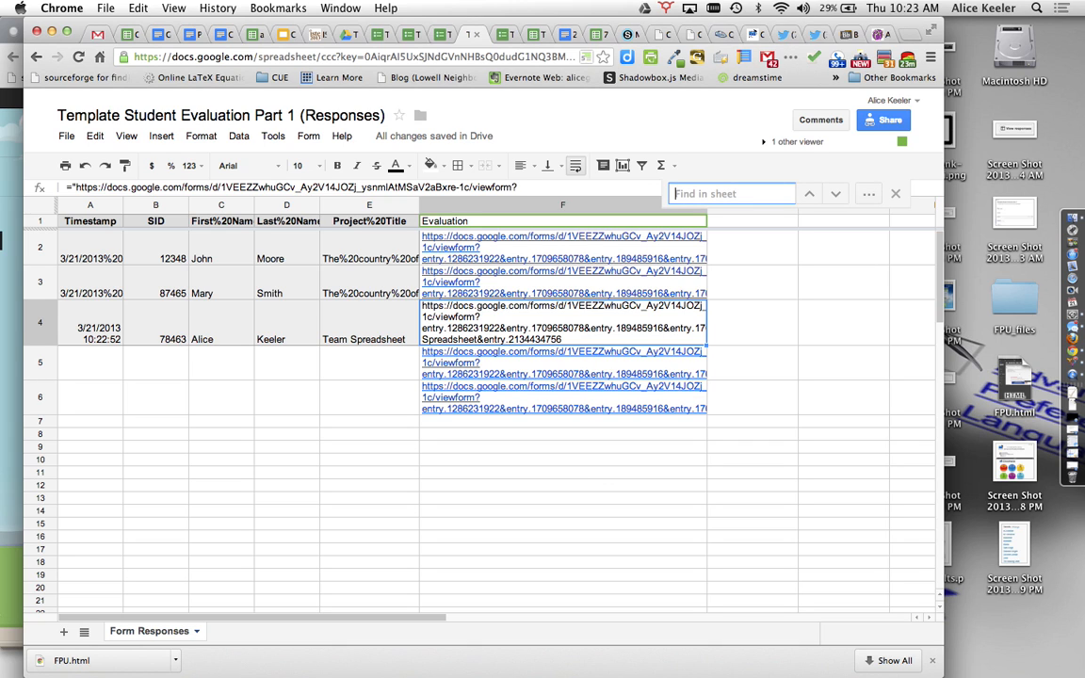
{"action": "mouse_move", "coordinate": [868, 196]}
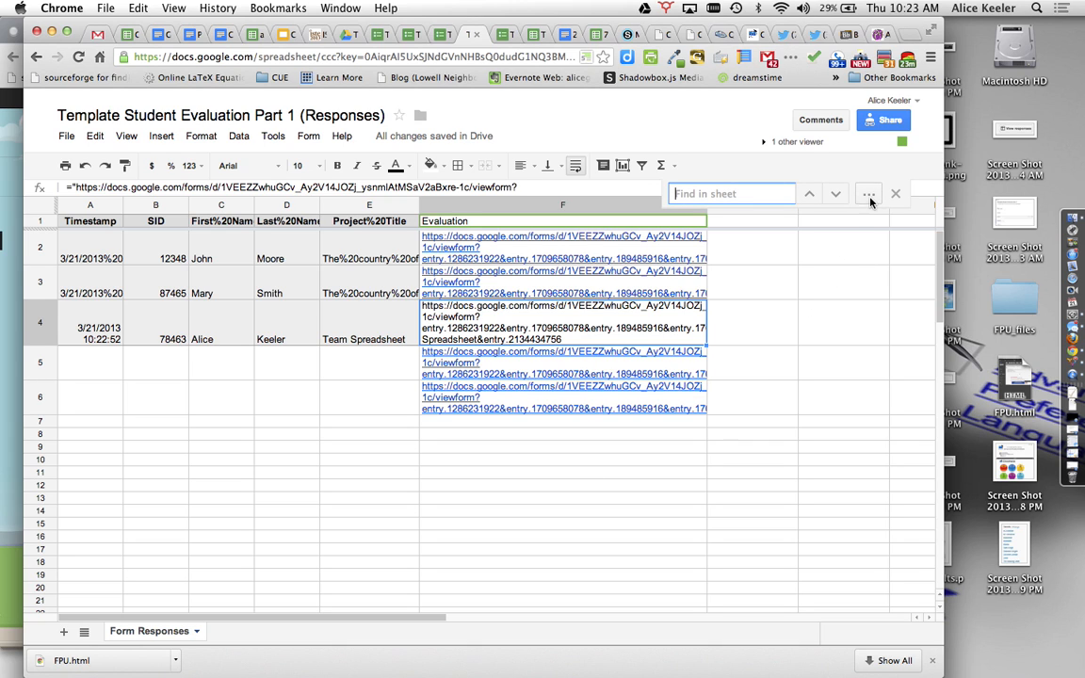
{"action": "left_click", "coordinate": [867, 193]}
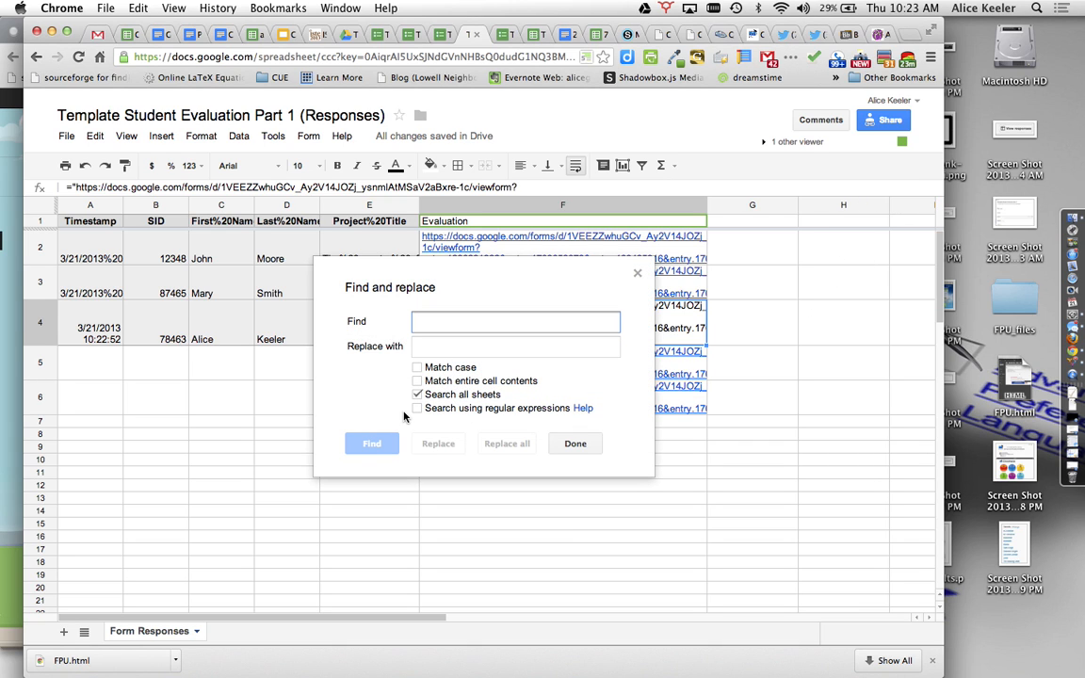
{"action": "type", "text": "%20"}
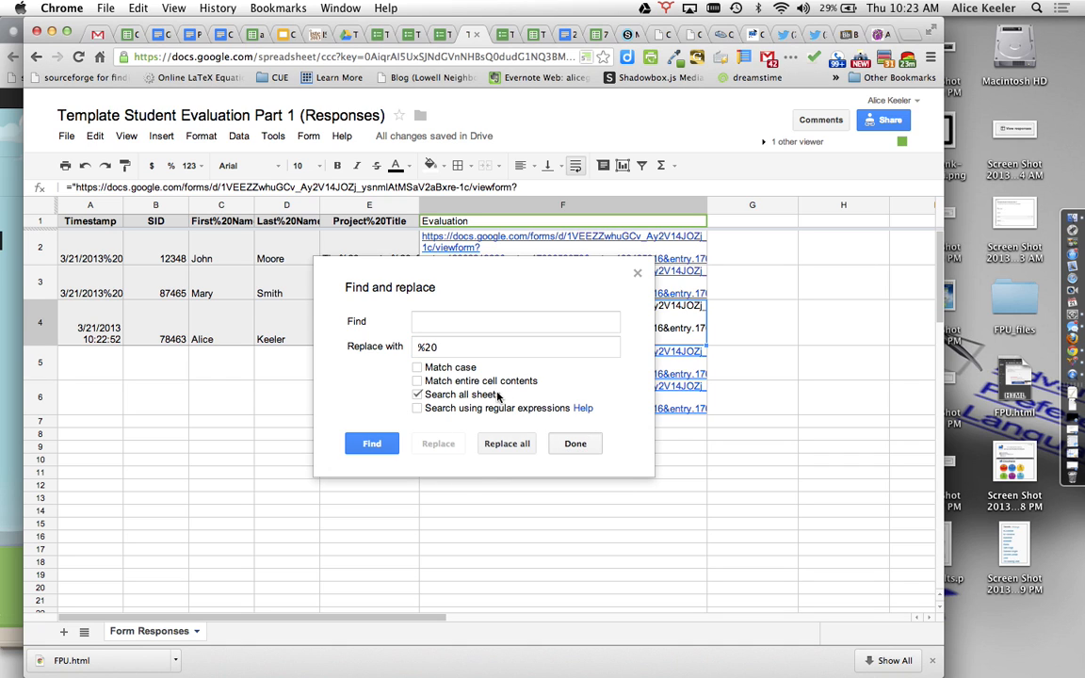
{"action": "left_click", "coordinate": [505, 444]}
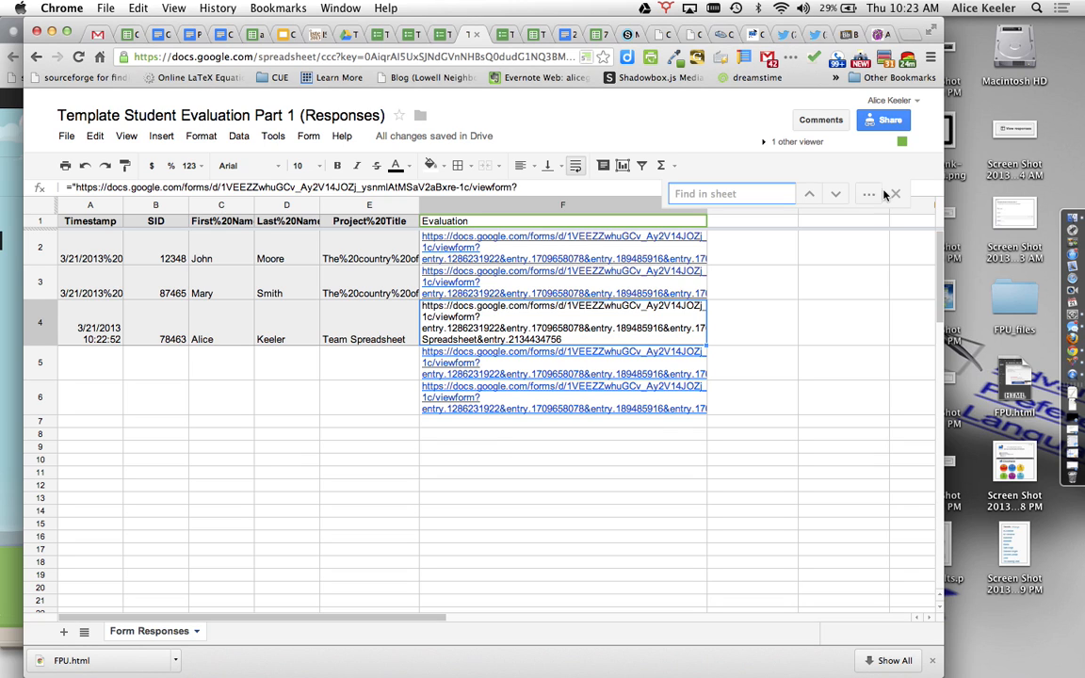
{"action": "left_click", "coordinate": [867, 194]}
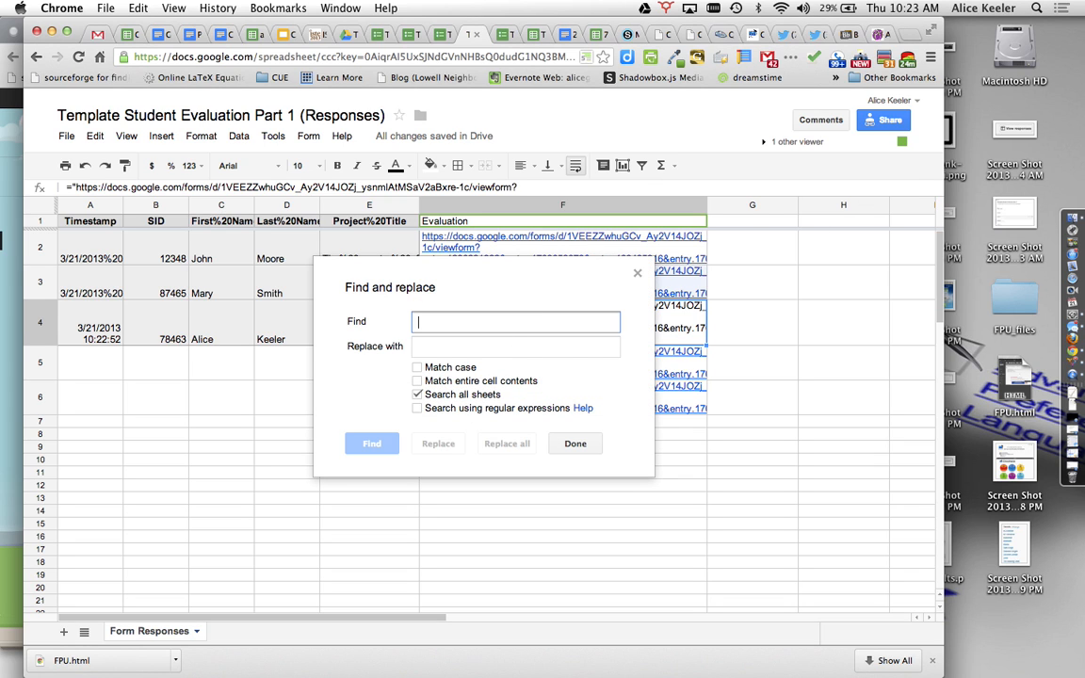
{"action": "type", "text": "%20"}
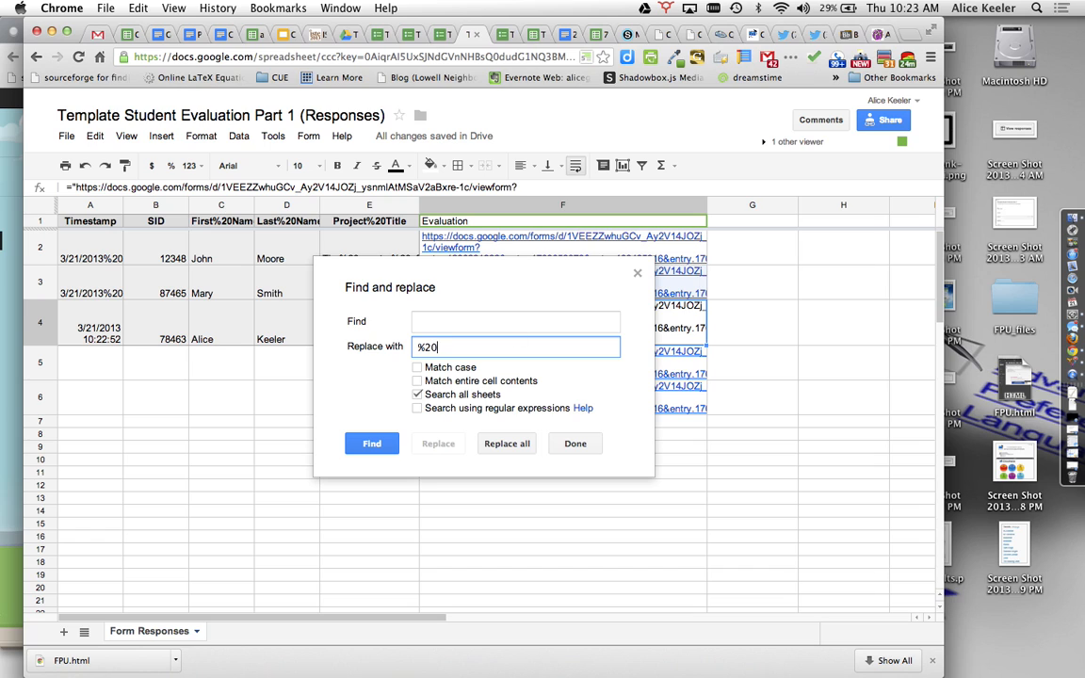
{"action": "left_click", "coordinate": [507, 445]}
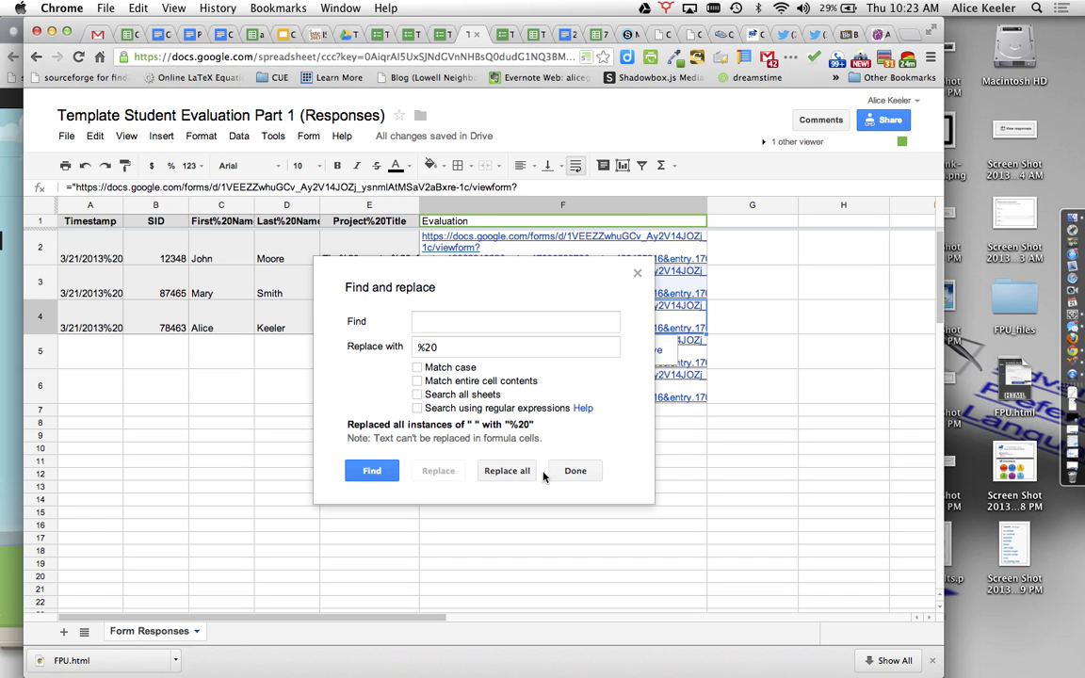
{"action": "left_click", "coordinate": [575, 471]}
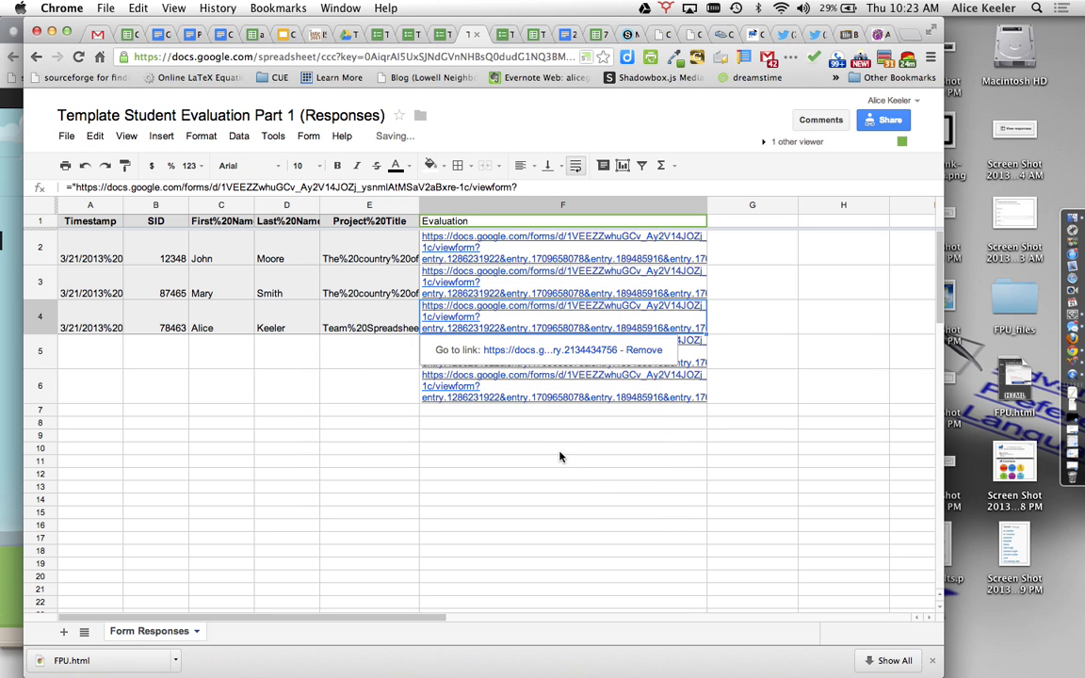
{"action": "left_click", "coordinate": [369, 327]}
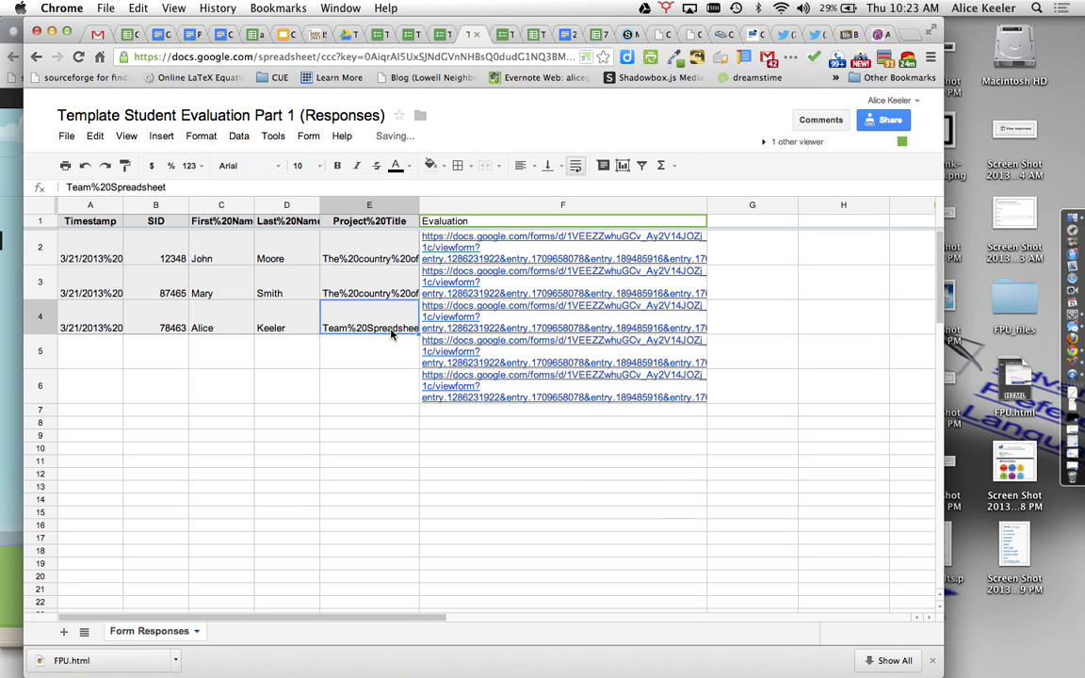
{"action": "mouse_move", "coordinate": [562, 336]}
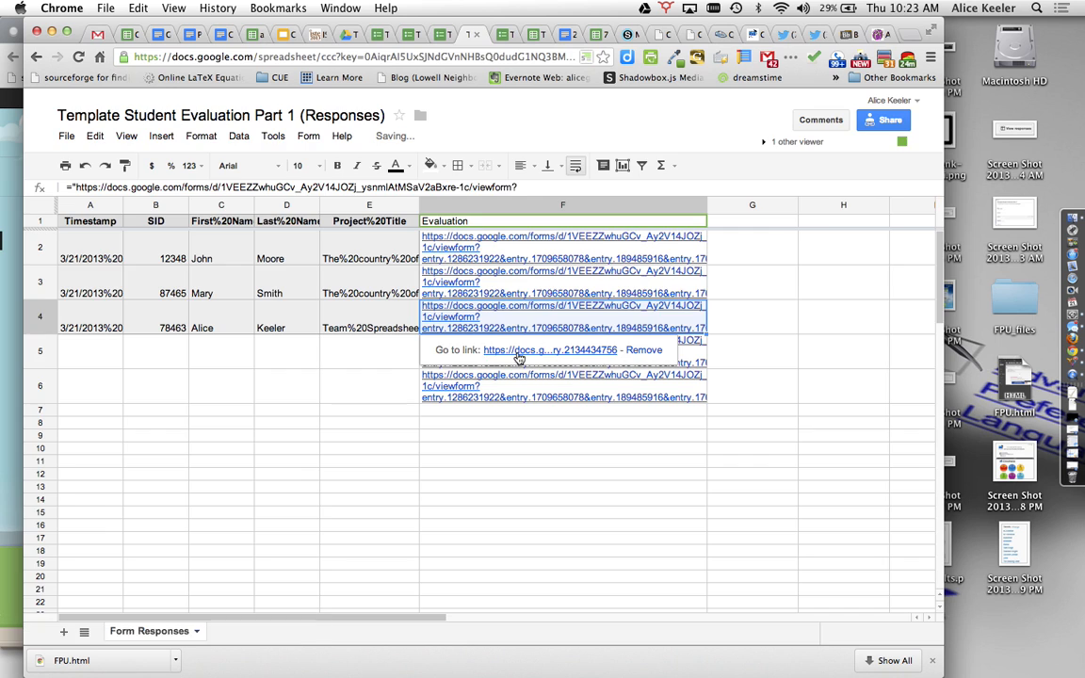
Step: Follow the new row's link and check the form is pre-filled with Keeler, Alice, 78463, Team Spreadsheet
{"action": "left_click", "coordinate": [550, 349]}
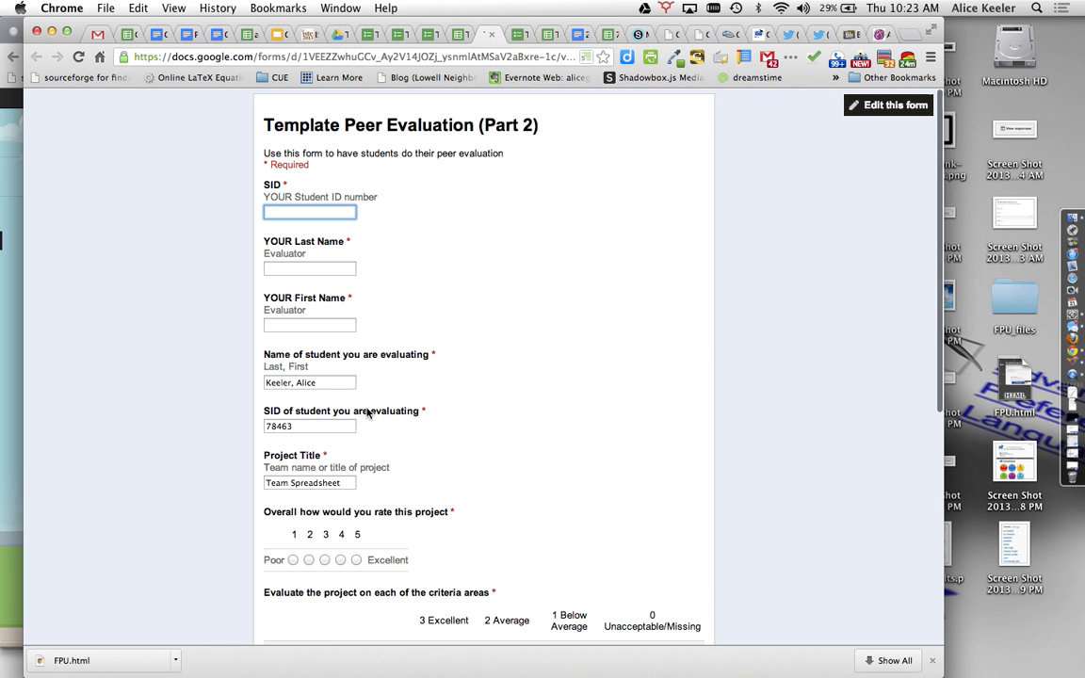
{"action": "scroll", "scroll_direction": "down", "scroll_amount": 3}
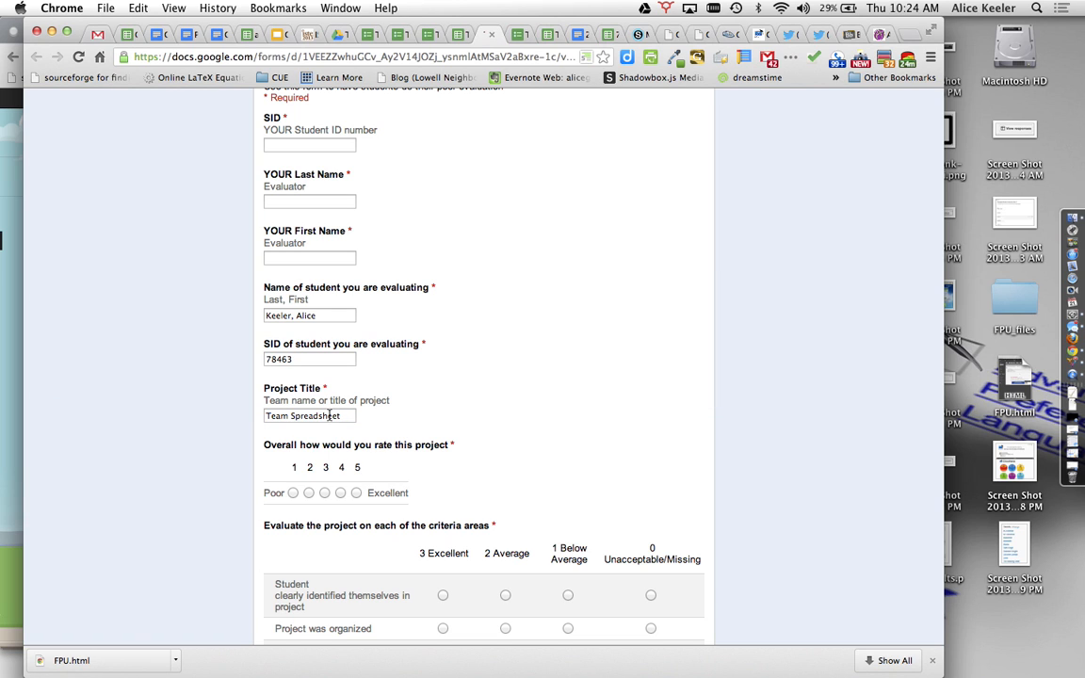
{"action": "mouse_move", "coordinate": [381, 113]}
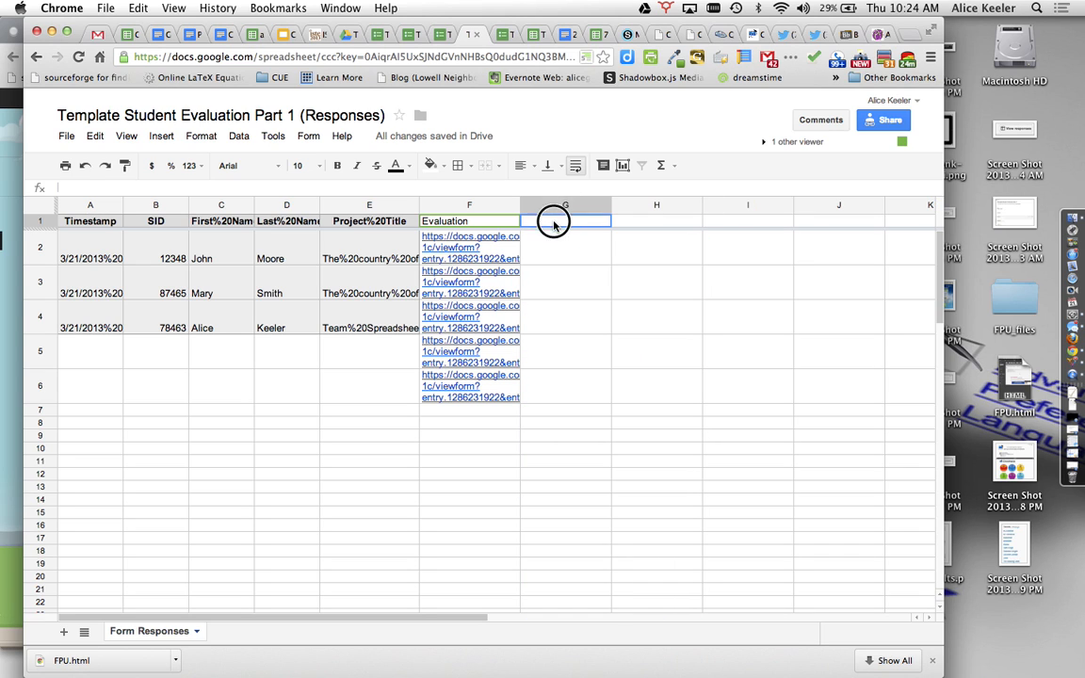
Step: Head column G 'Click here to Evaluate' and start G2 as =hyperlink(F2,"CLICK HERE to evaluate "
{"action": "type", "text": "Click here to Evaluate"}
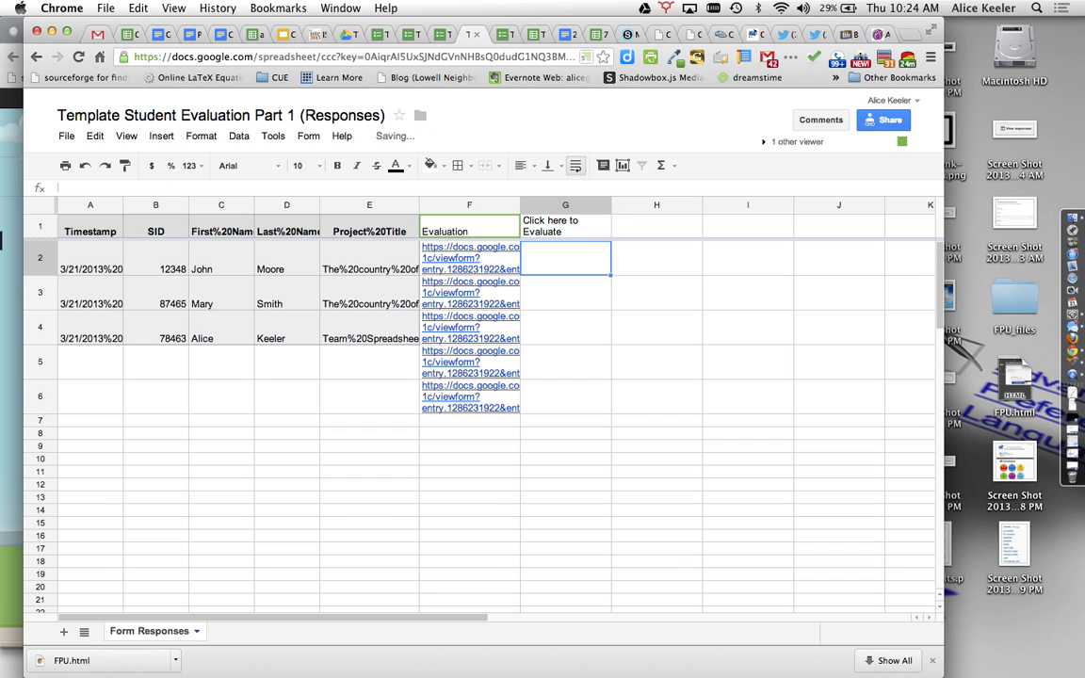
{"action": "type", "text": "=h"}
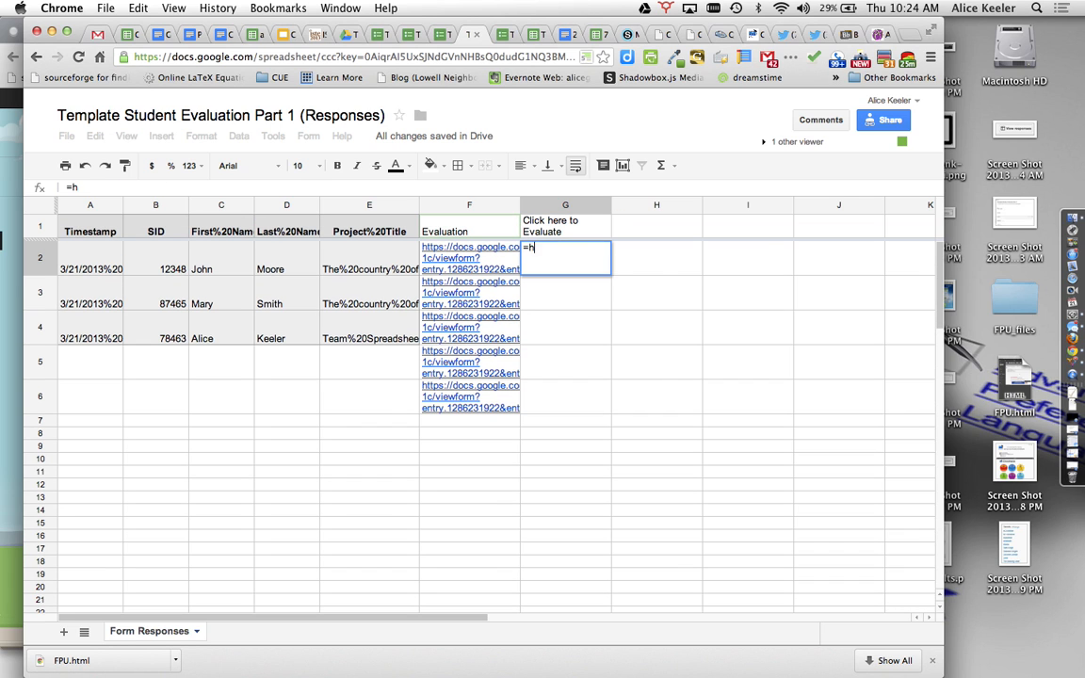
{"action": "type", "text": "yperlink"}
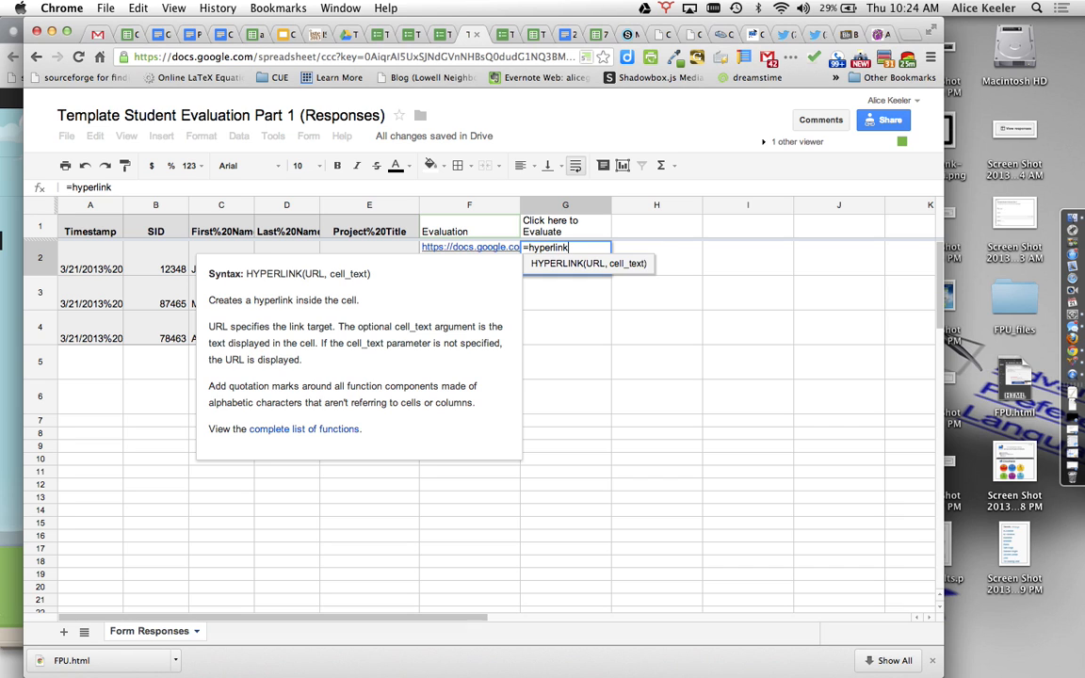
{"action": "type", "text": "("}
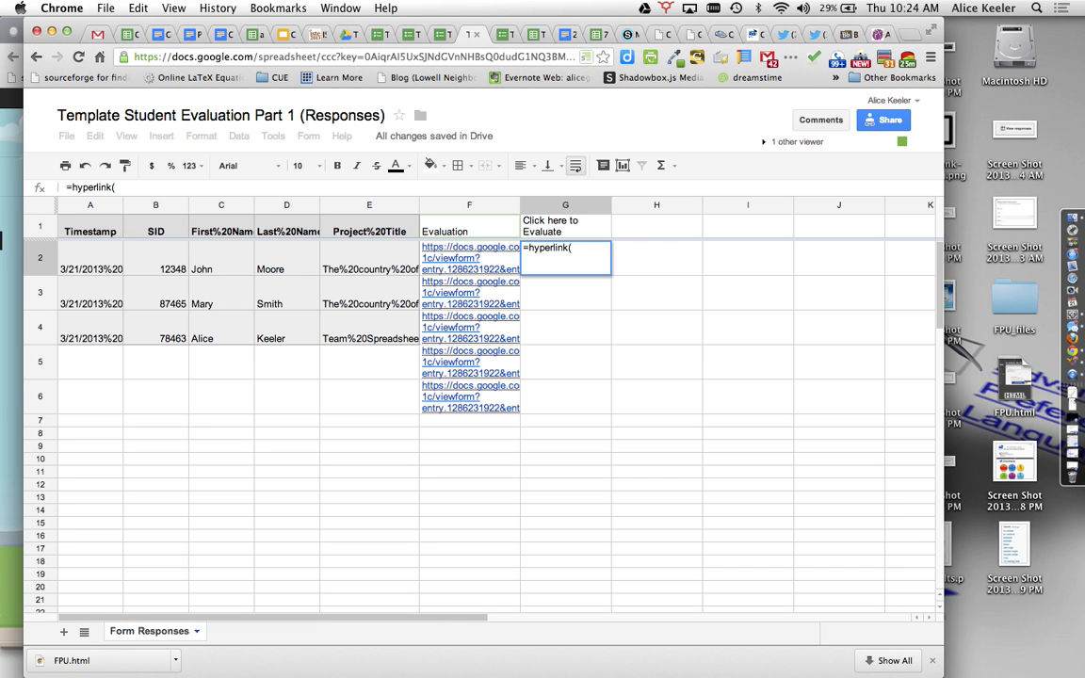
{"action": "left_click", "coordinate": [469, 256]}
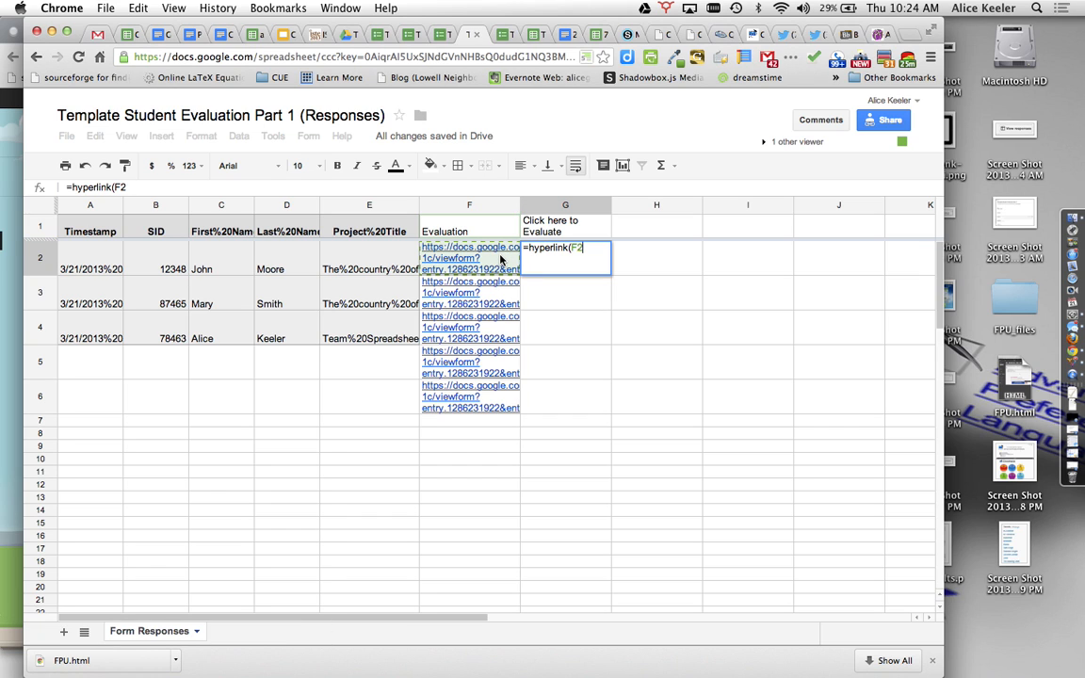
{"action": "mouse_move", "coordinate": [614, 276]}
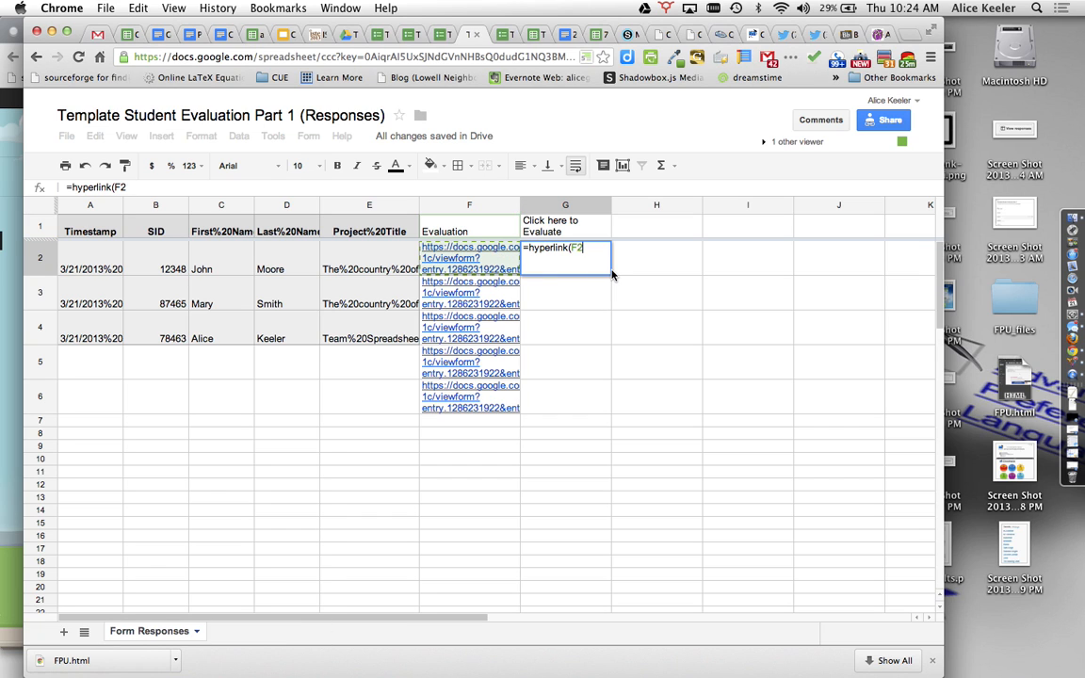
{"action": "type", "text": ","}
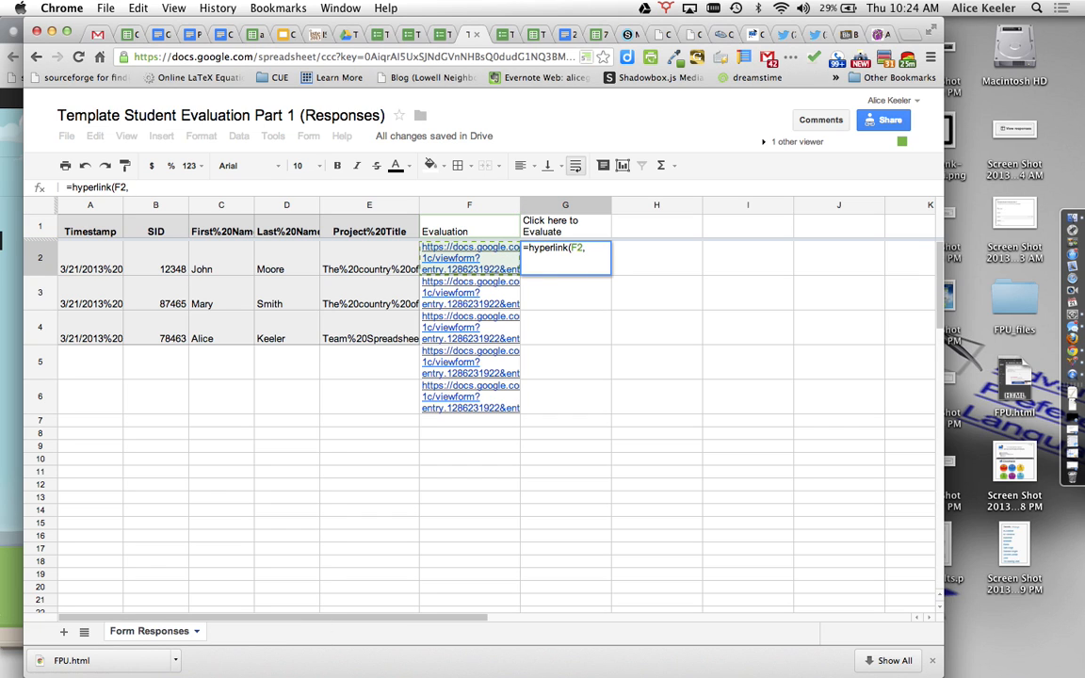
{"action": "type", "text": "\""}
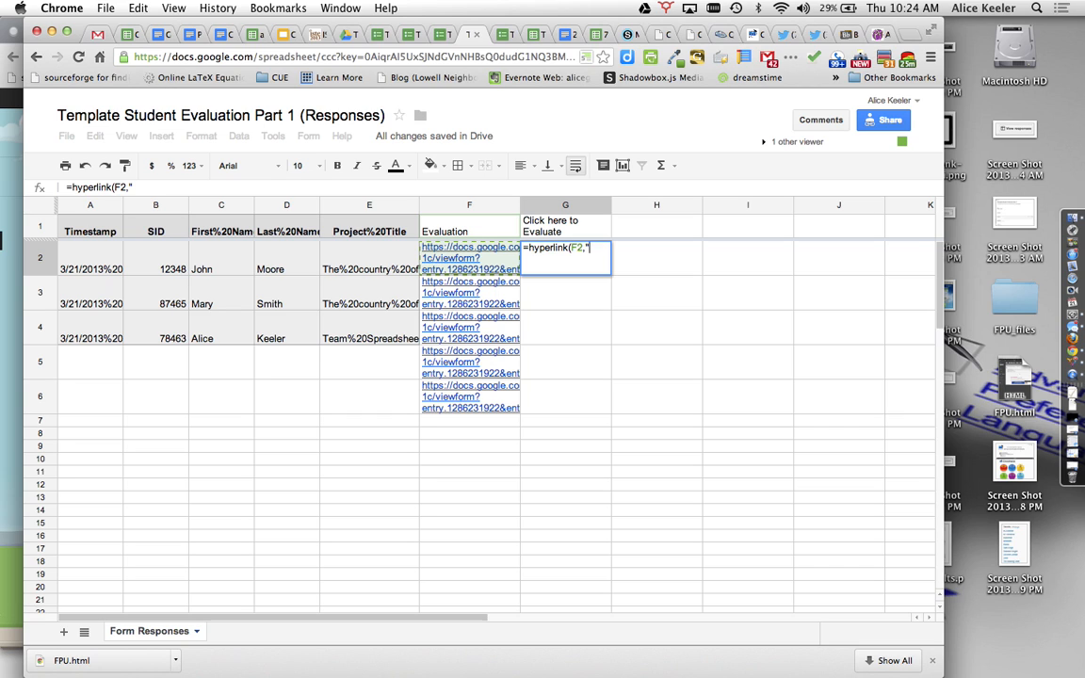
{"action": "type", "text": "CLICK HERE to evaluate"}
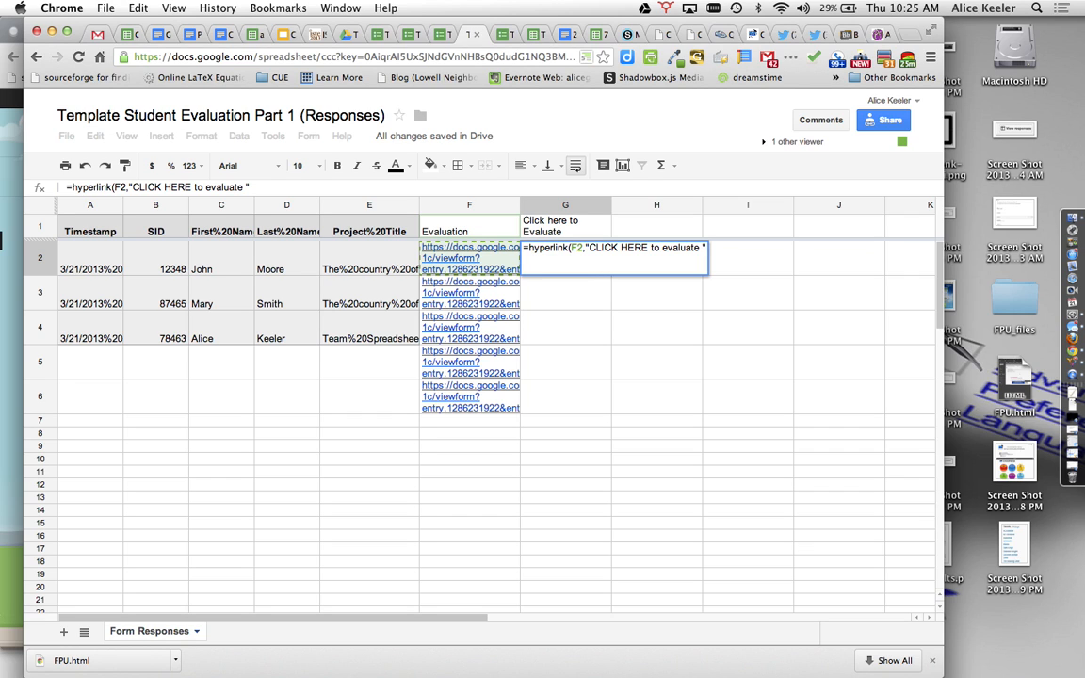
{"action": "type", "text": "&"}
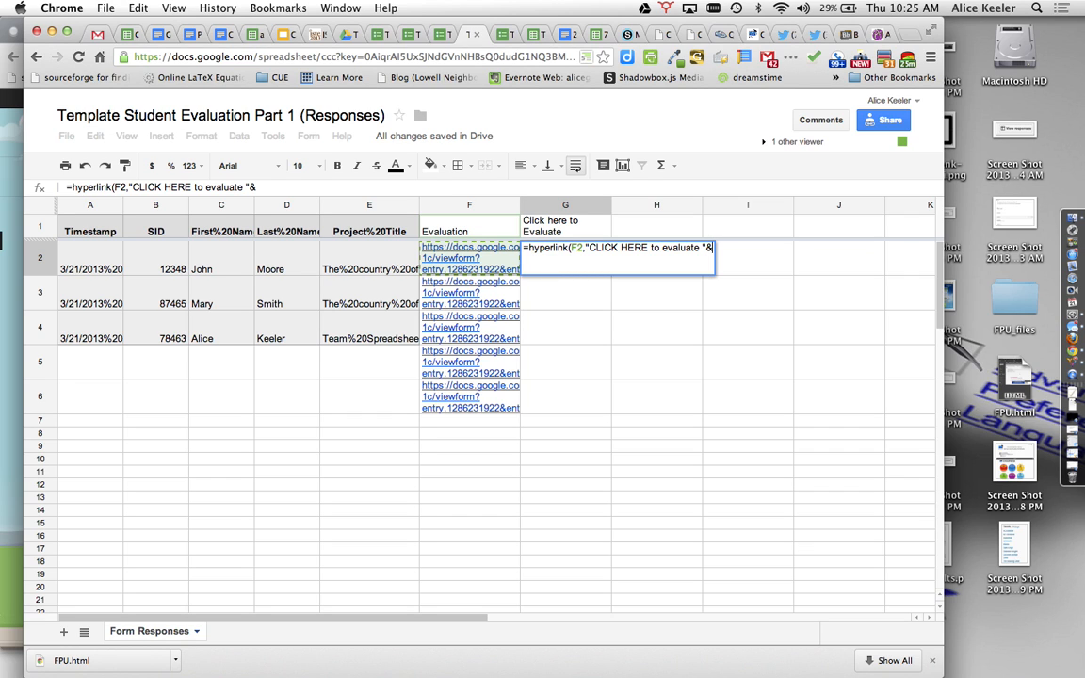
{"action": "mouse_move", "coordinate": [222, 256]}
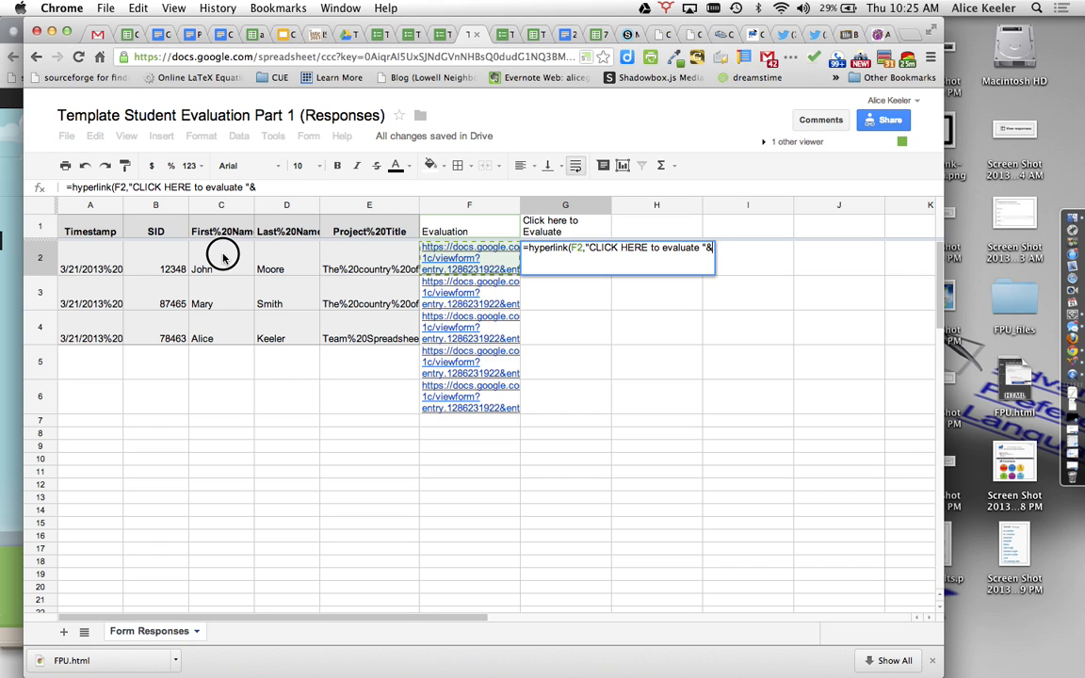
{"action": "left_click", "coordinate": [220, 267]}
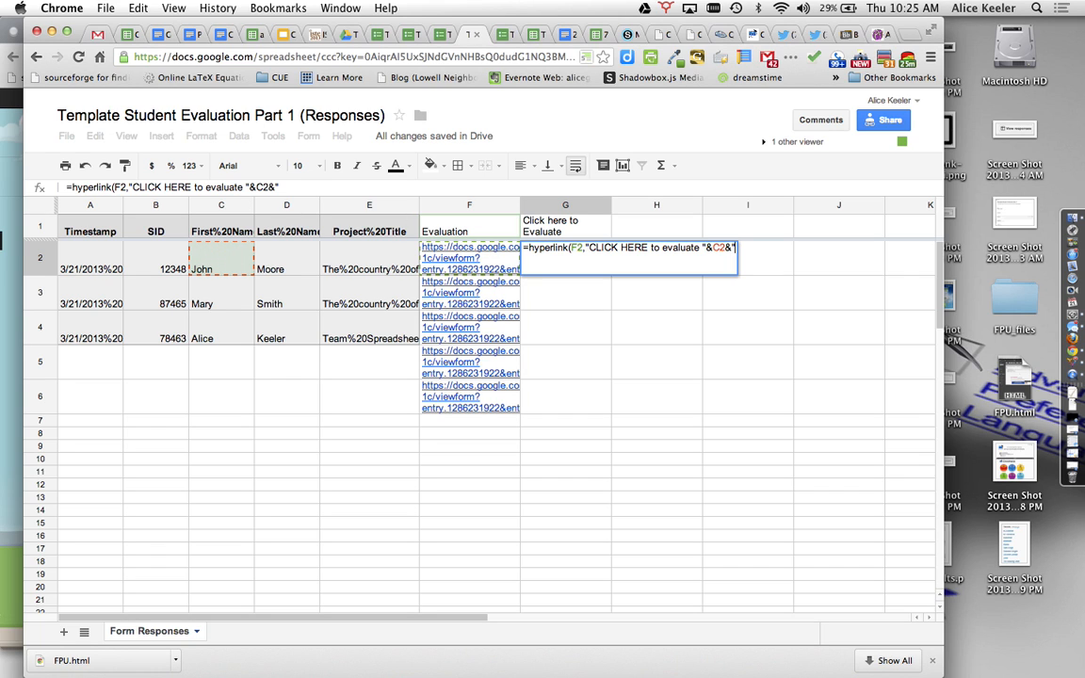
{"action": "type", "text": "\" \""}
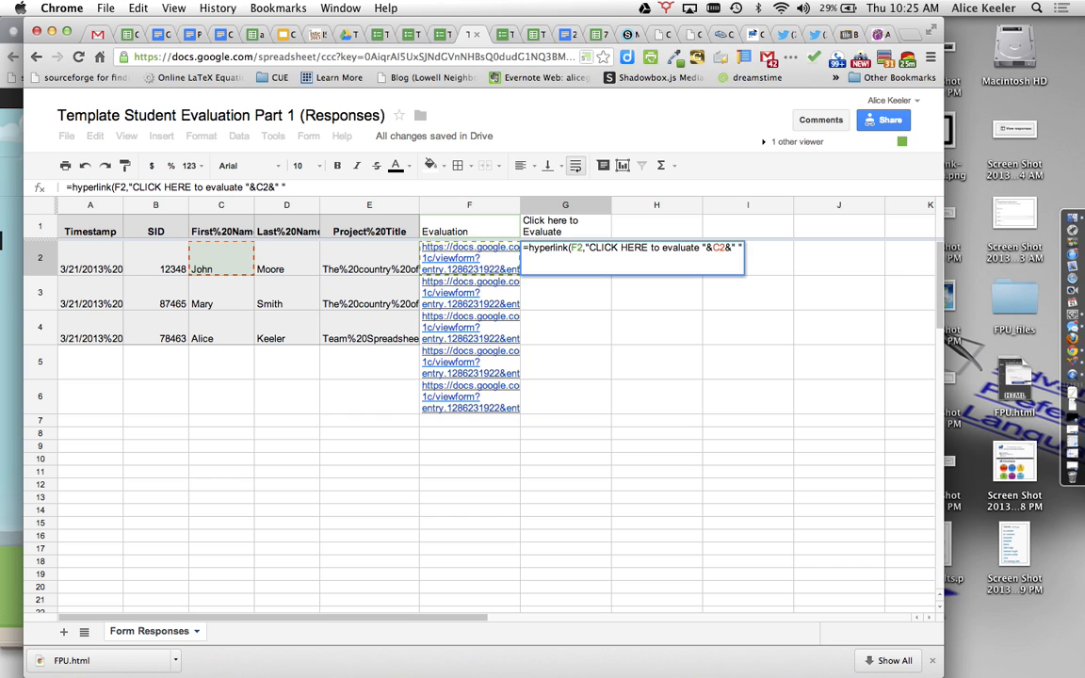
{"action": "type", "text": "&"}
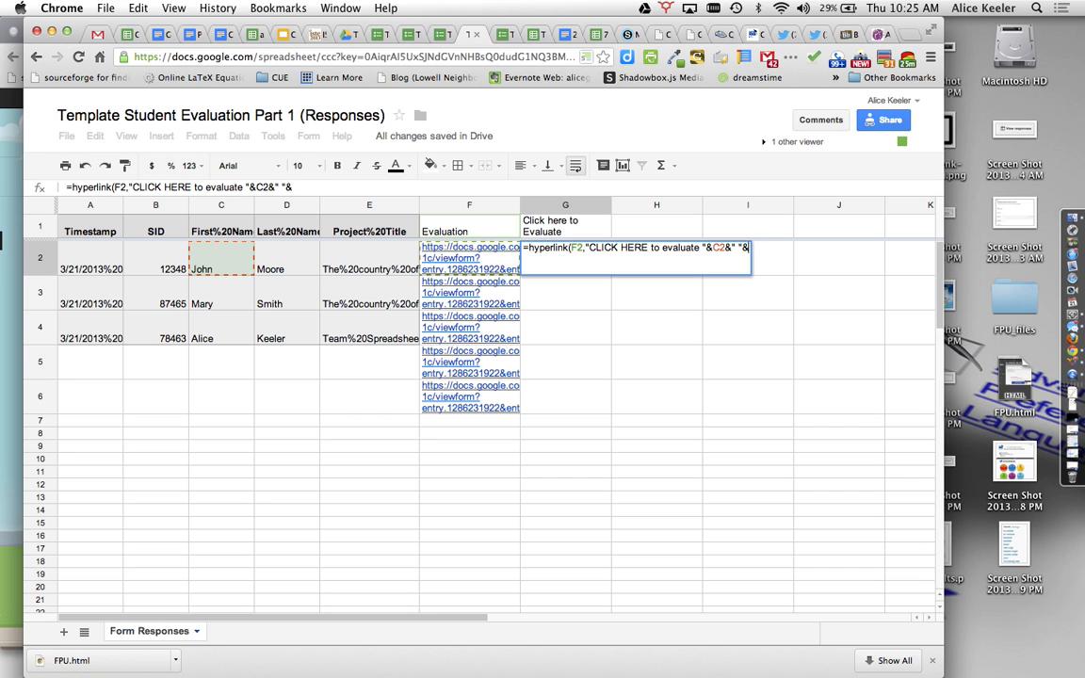
{"action": "mouse_move", "coordinate": [155, 260]}
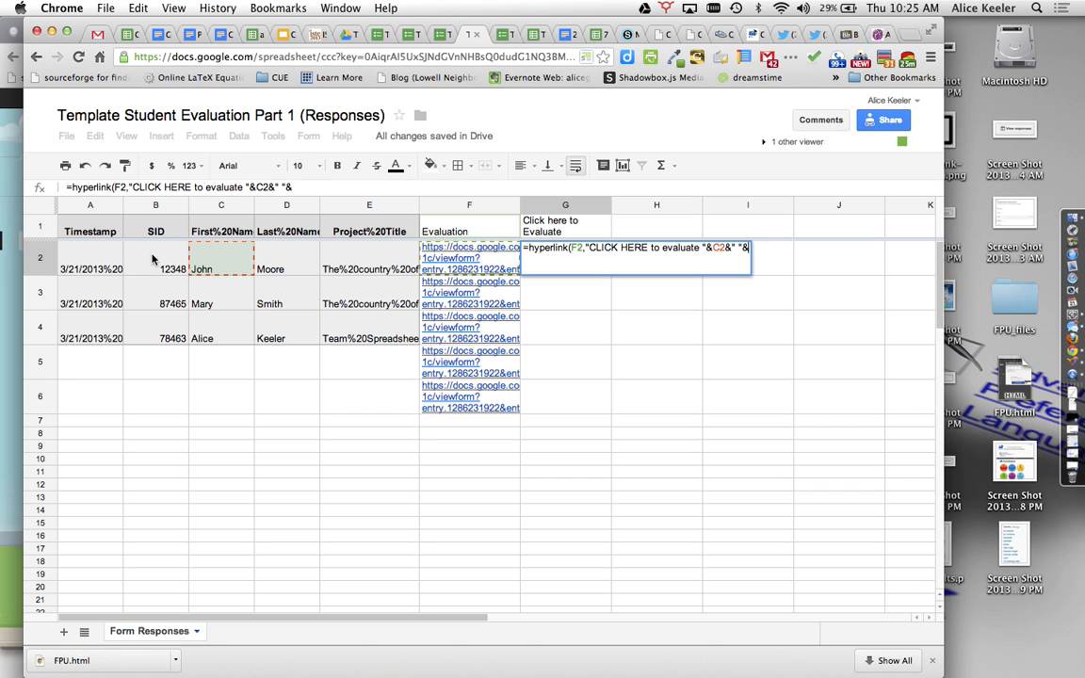
{"action": "left_click", "coordinate": [286, 268]}
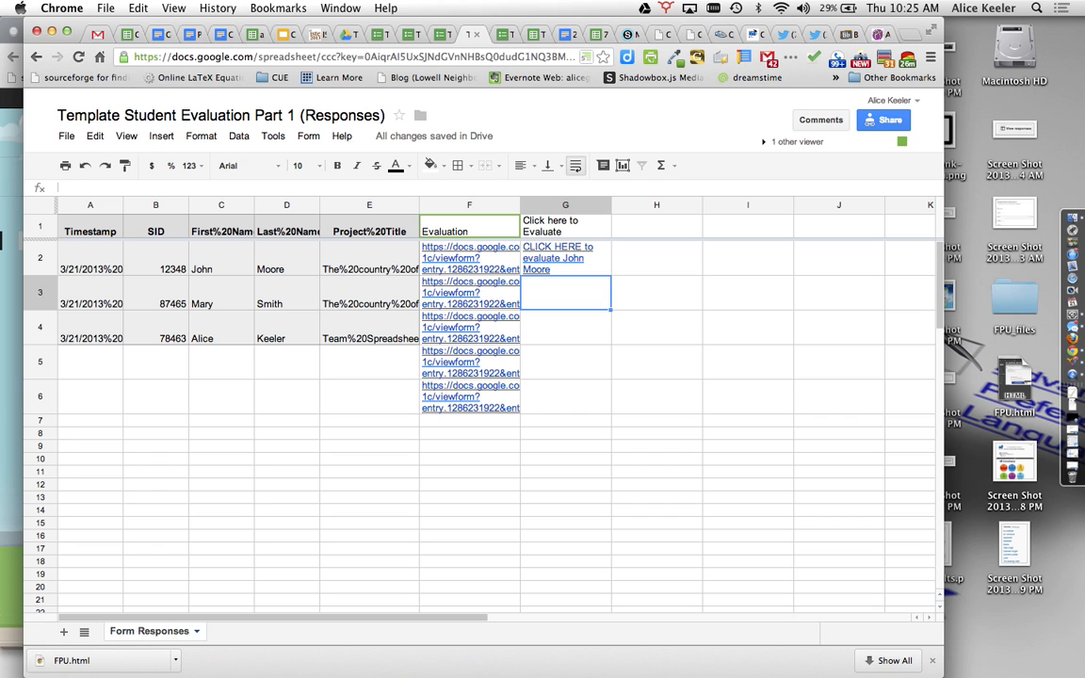
Step: Fill the G2 hyperlink down to G4 and hide columns A–F, leaving only Click here to Evaluate
{"action": "left_click", "coordinate": [565, 258]}
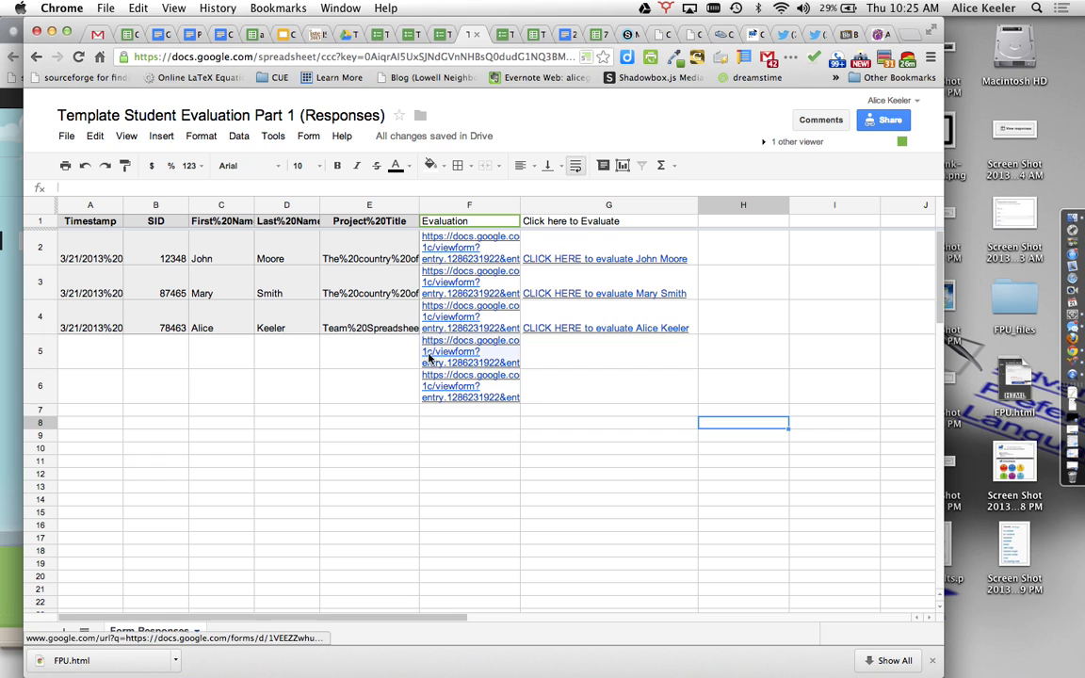
{"action": "left_click", "coordinate": [155, 204]}
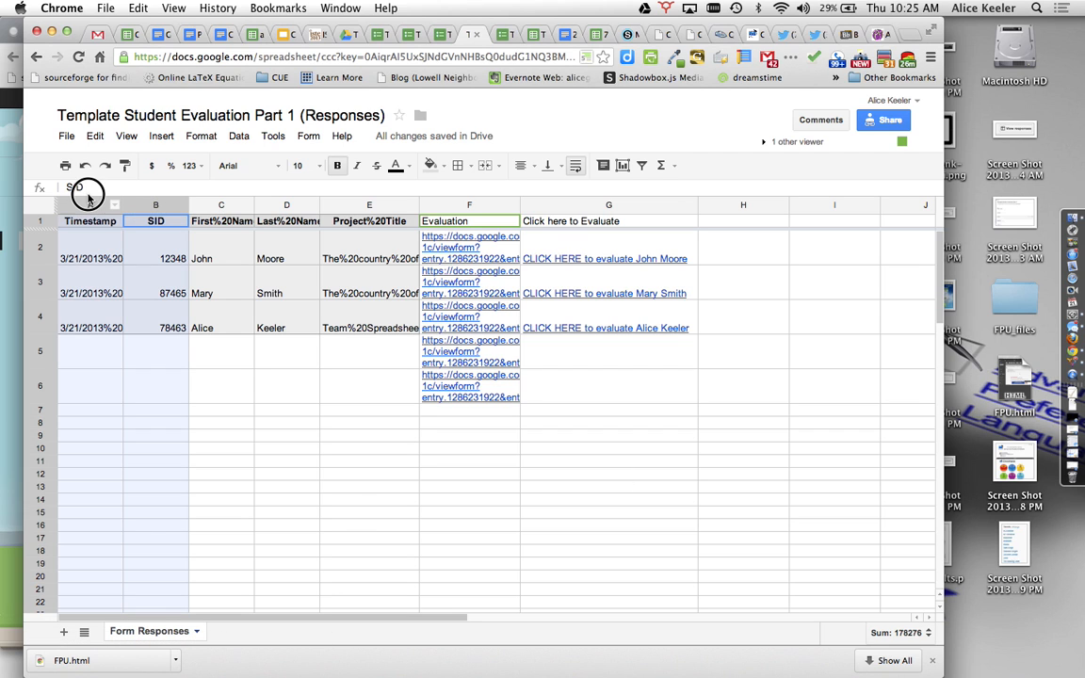
{"action": "left_click", "coordinate": [155, 220]}
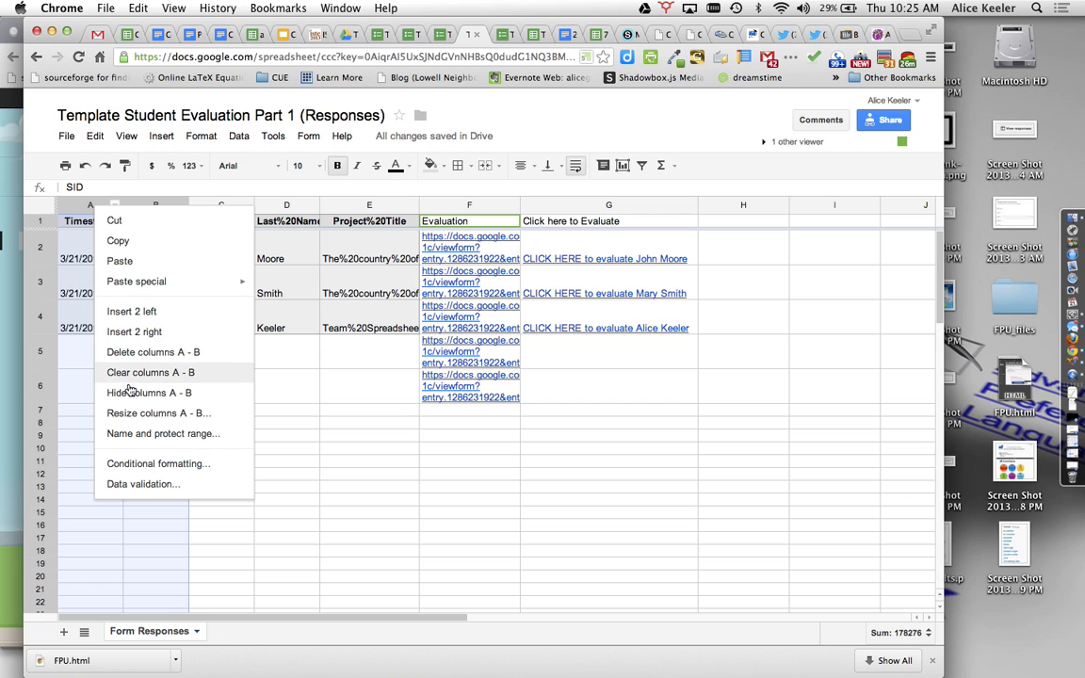
{"action": "left_click", "coordinate": [151, 353]}
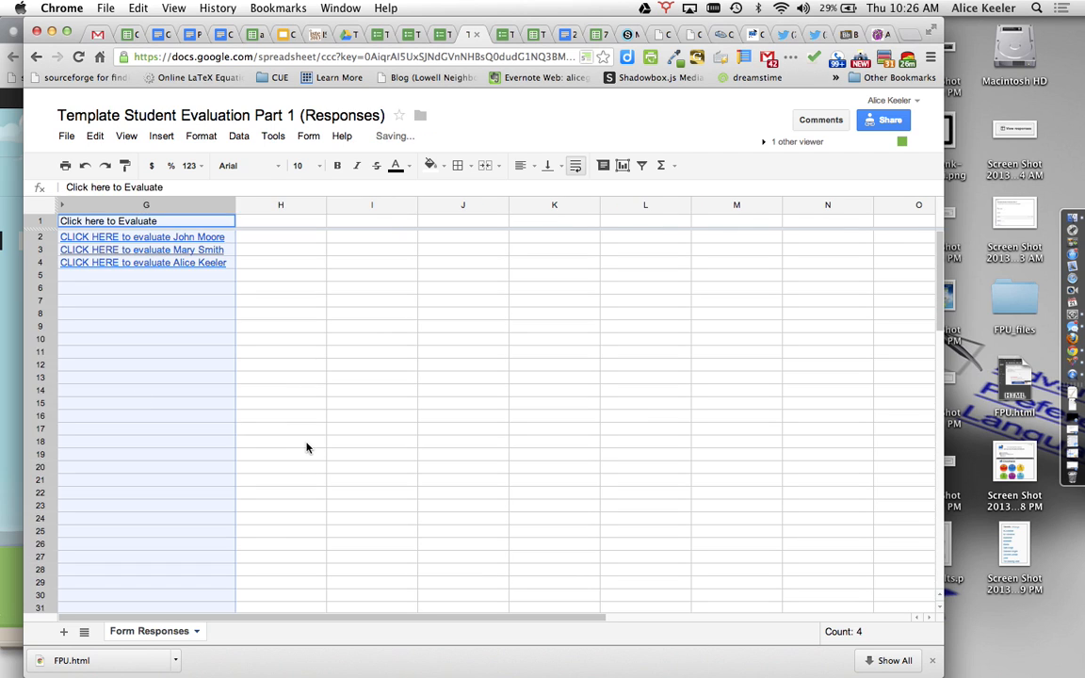
{"action": "left_click", "coordinate": [279, 441]}
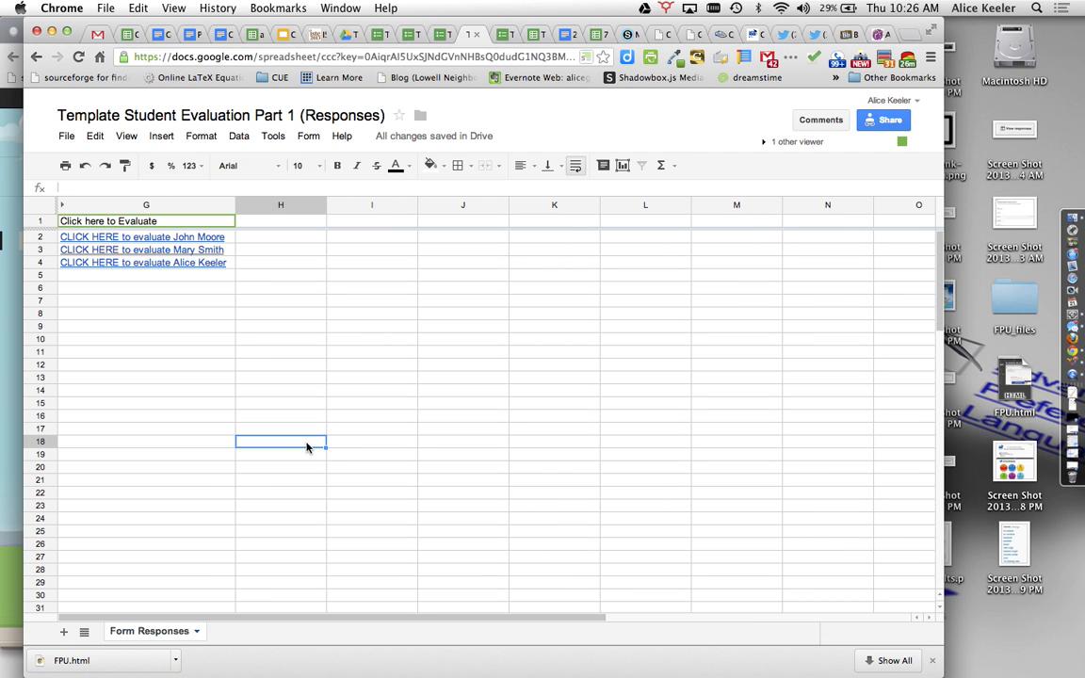
{"action": "mouse_move", "coordinate": [143, 262]}
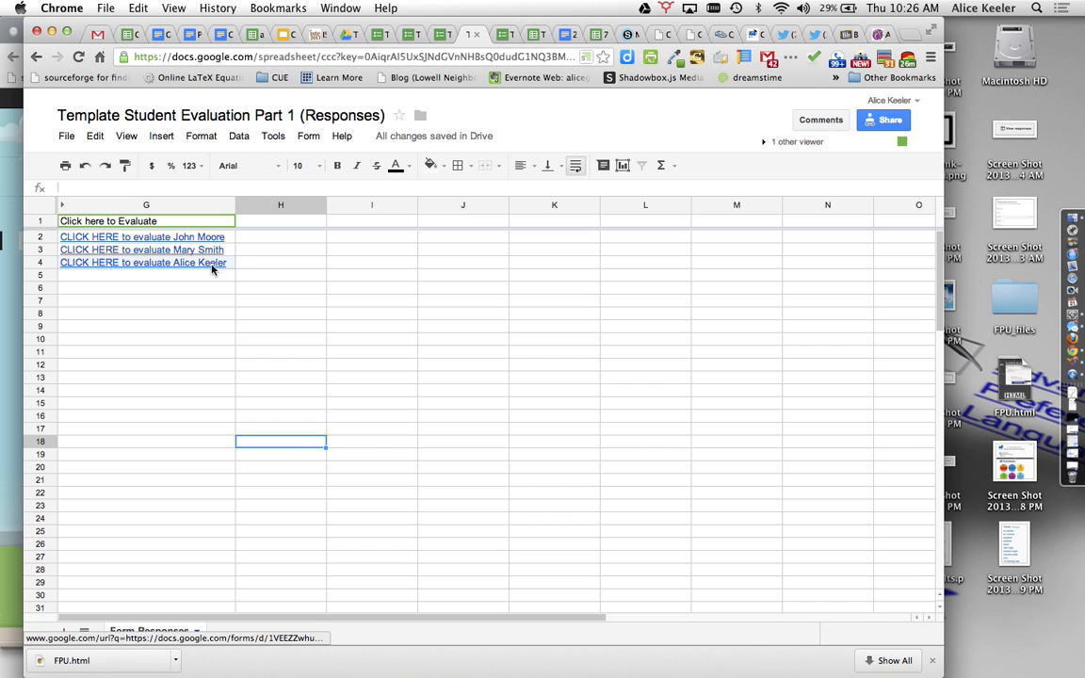
{"action": "left_click", "coordinate": [147, 248]}
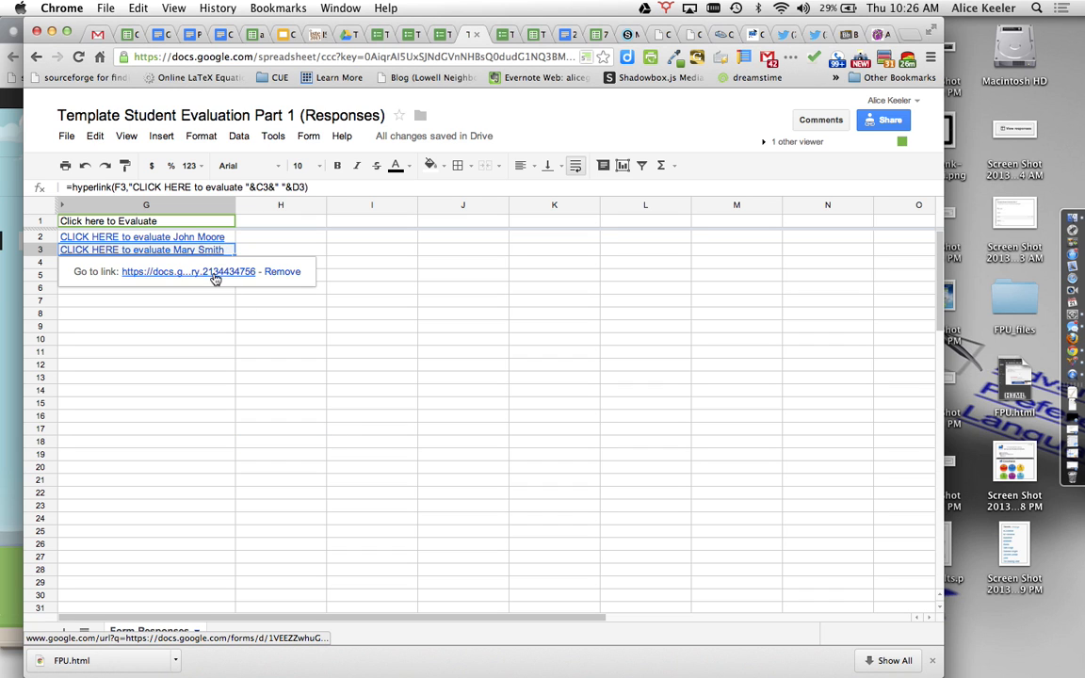
{"action": "left_click", "coordinate": [141, 249]}
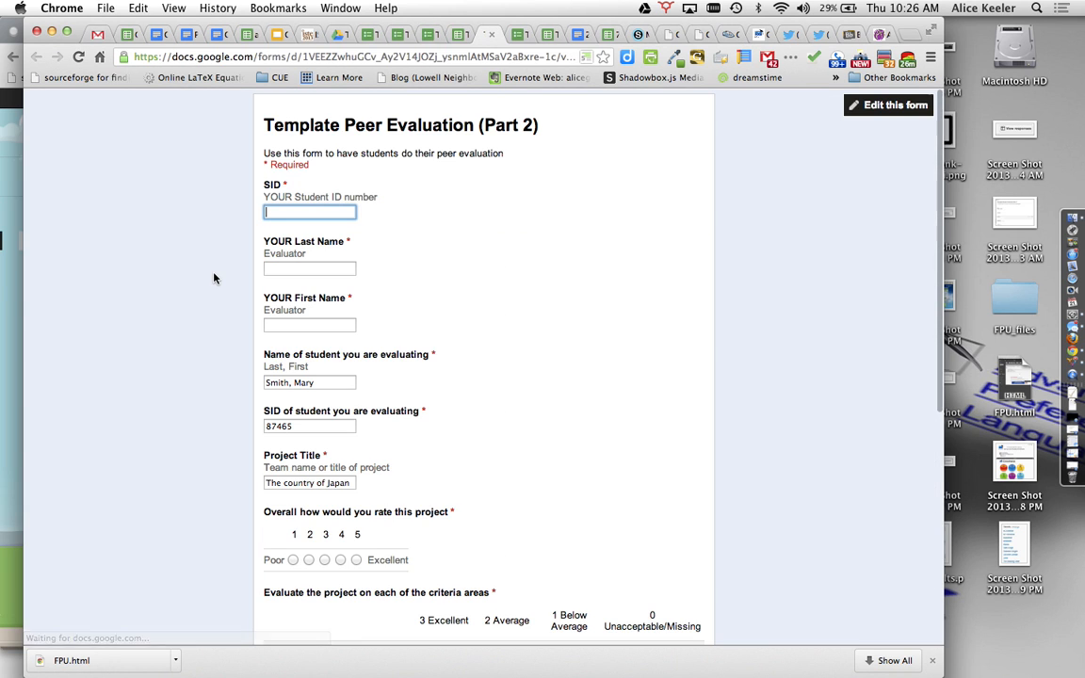
{"action": "scroll", "scroll_direction": "down", "scroll_amount": 3}
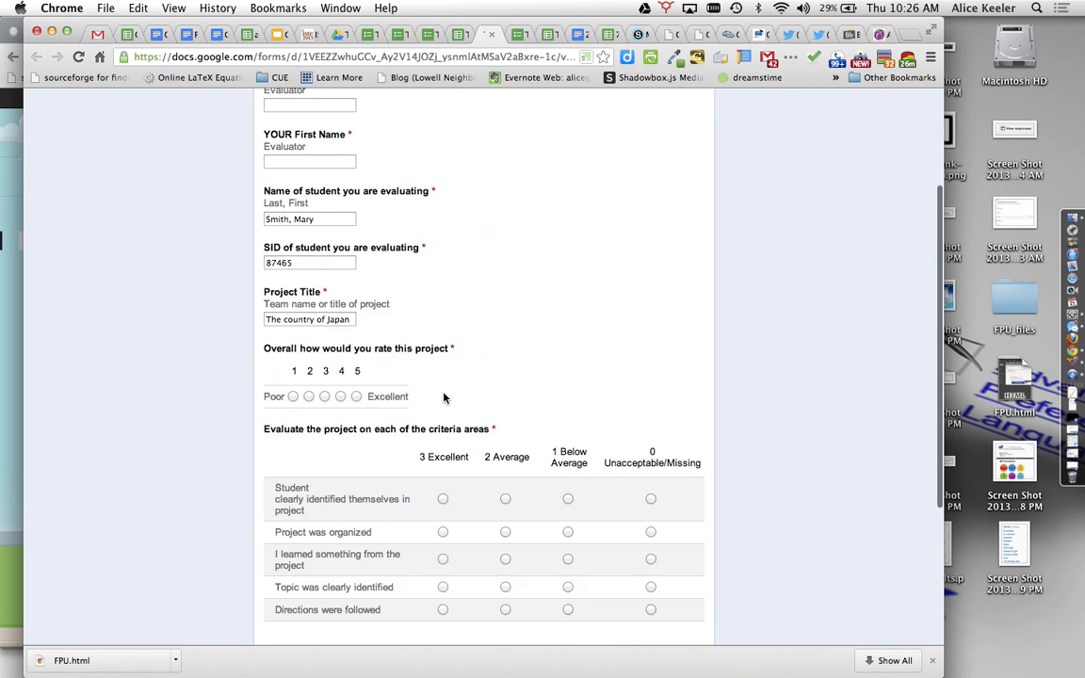
{"action": "left_click", "coordinate": [490, 34]}
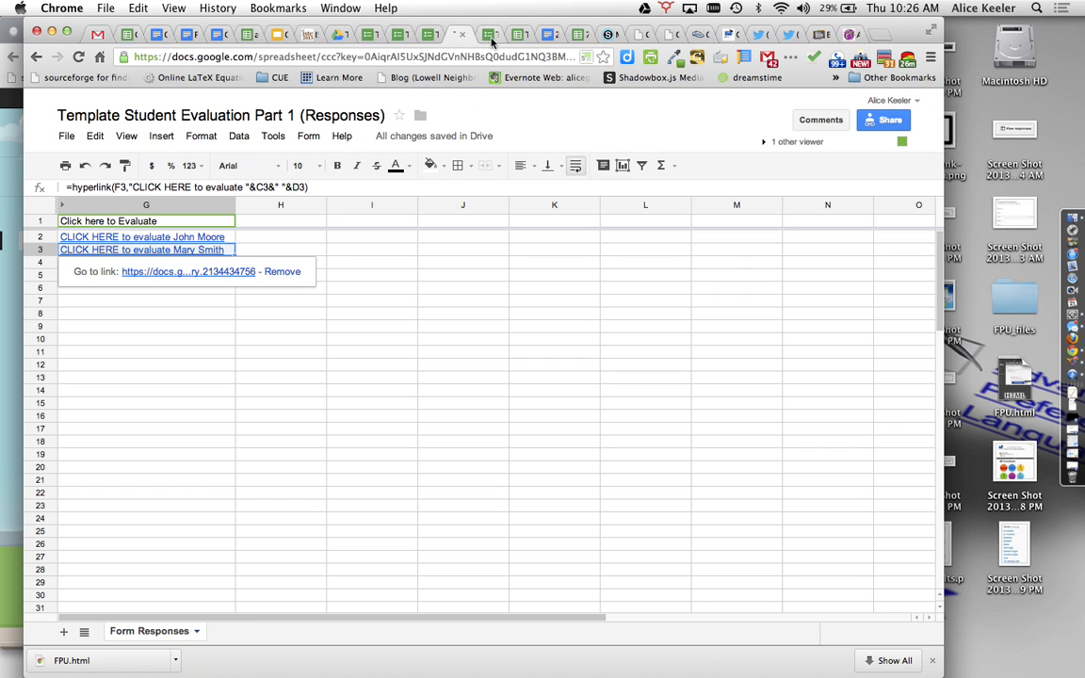